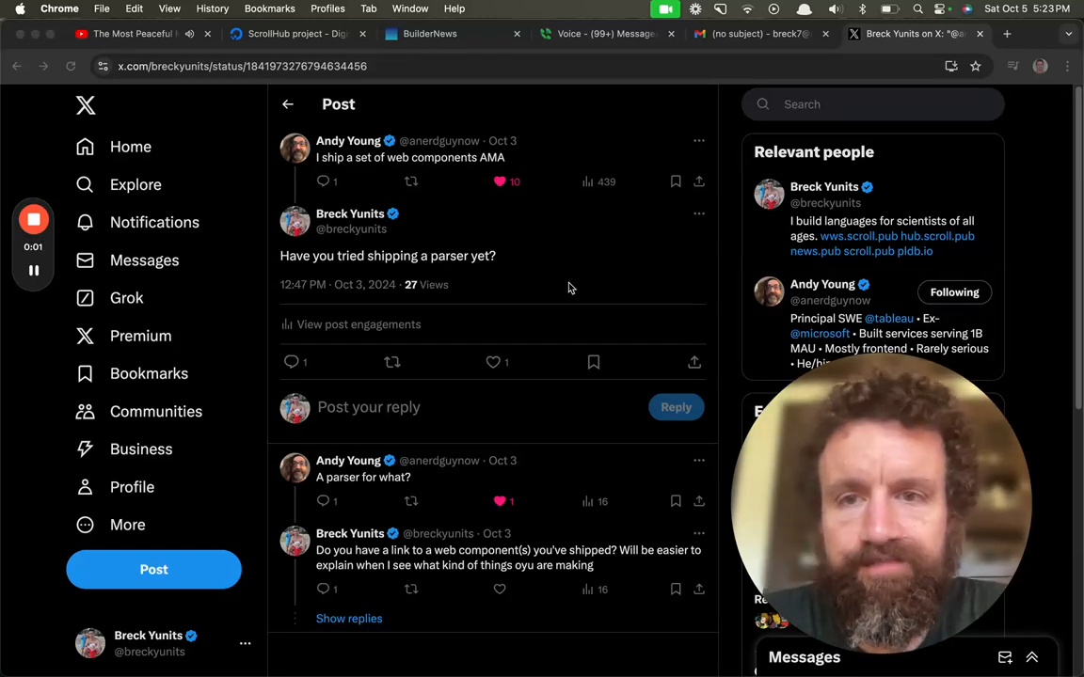
pyautogui.moveTo(506, 243)
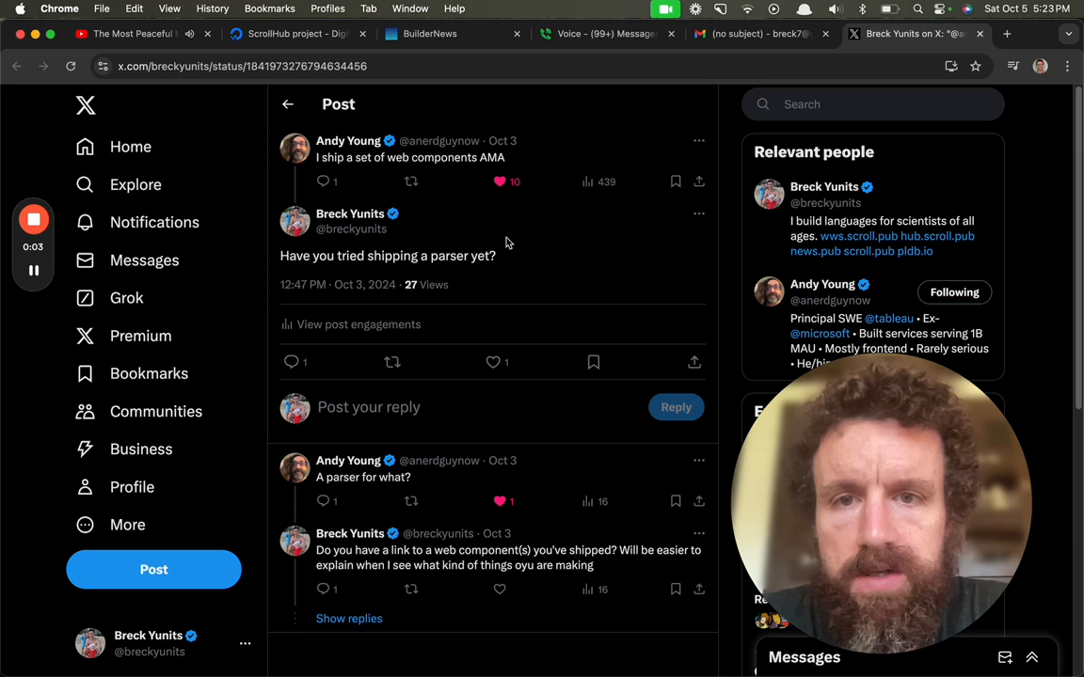
pyautogui.moveTo(358, 190)
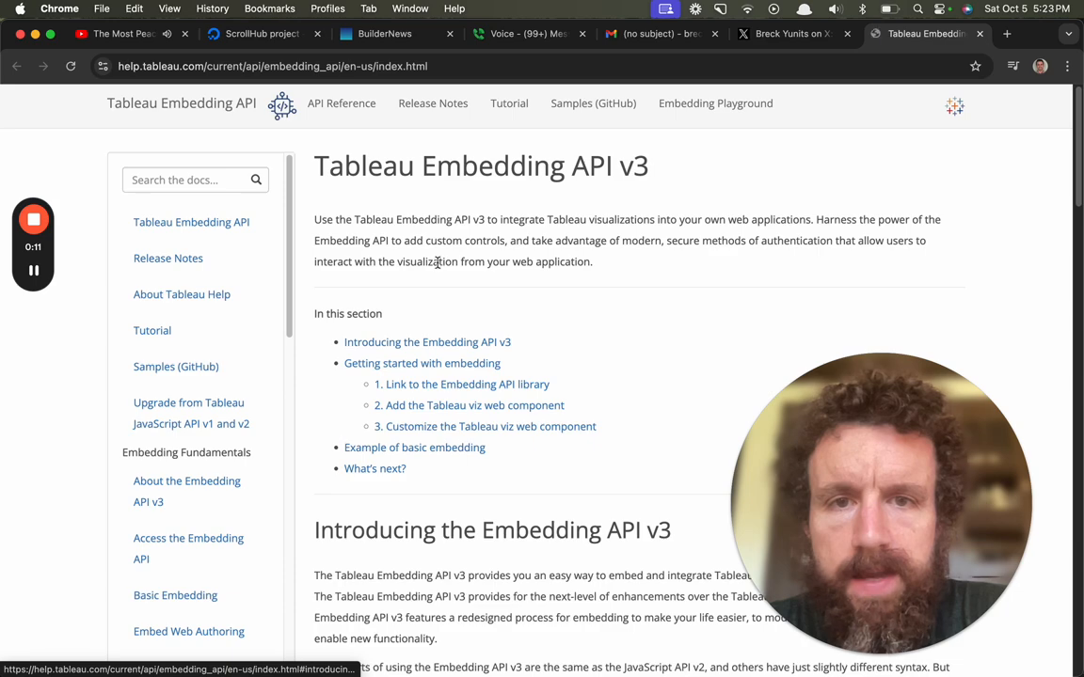
# Step: Locate 'Example of basic embedding' and copy its script tag and tableau-viz snippet
pyautogui.scroll(-3)
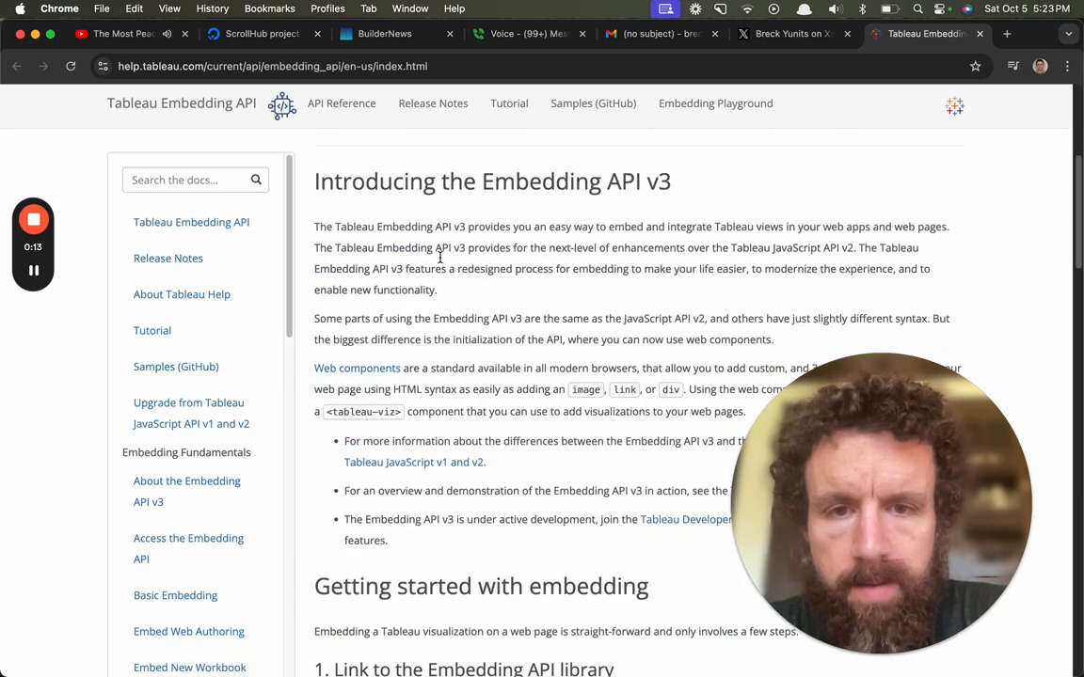
pyautogui.scroll(-3)
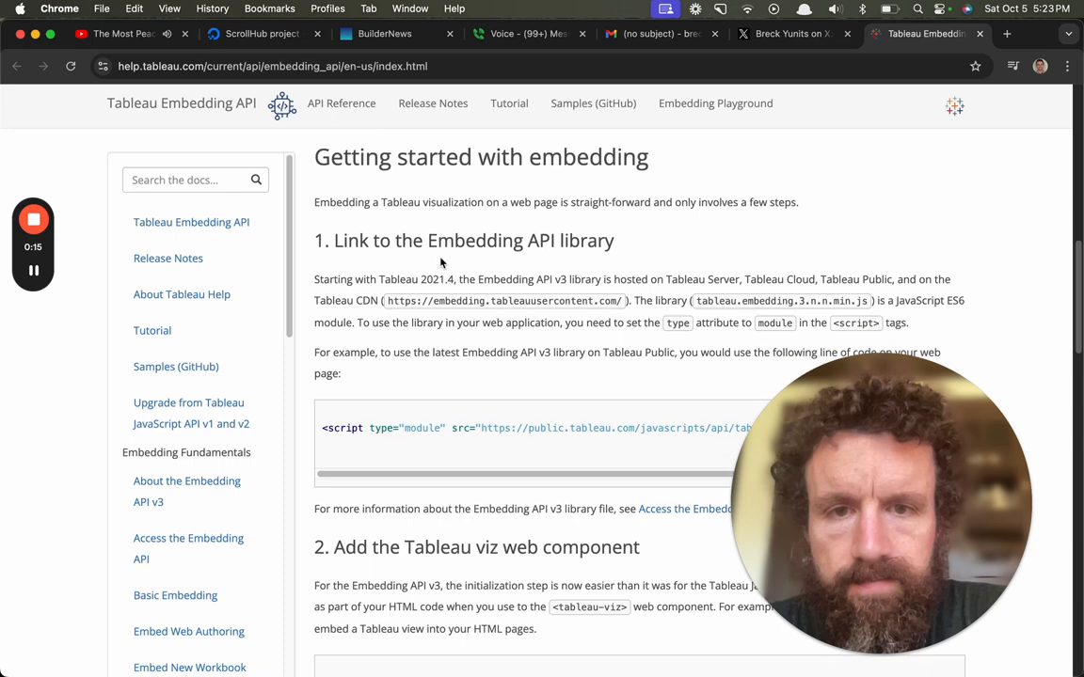
pyautogui.scroll(-3)
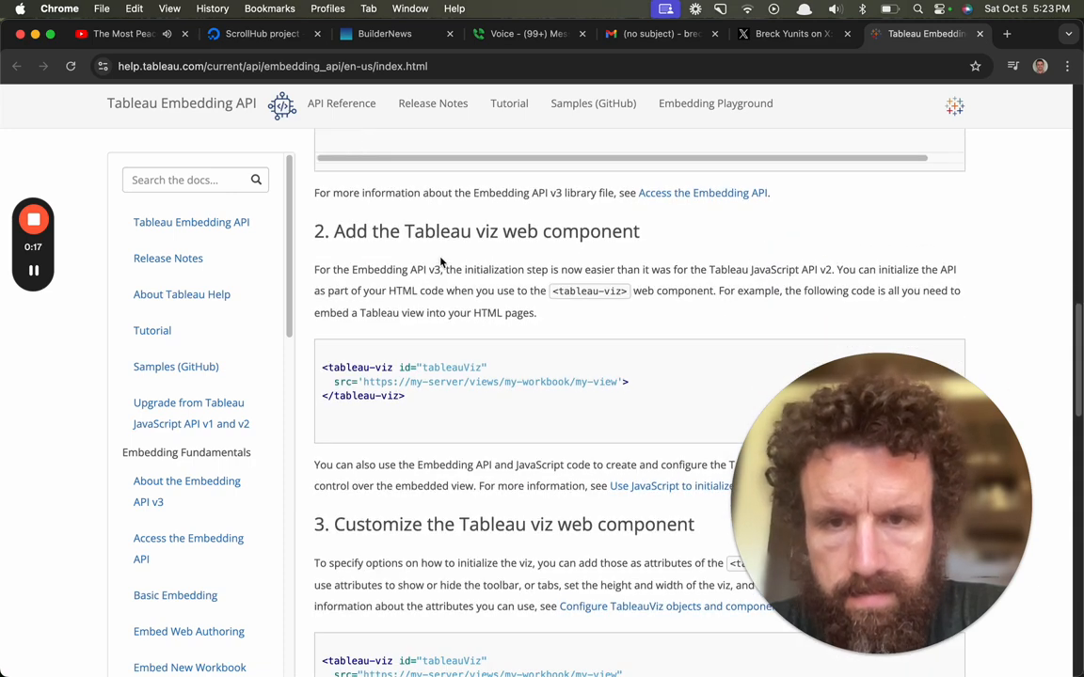
pyautogui.scroll(-3)
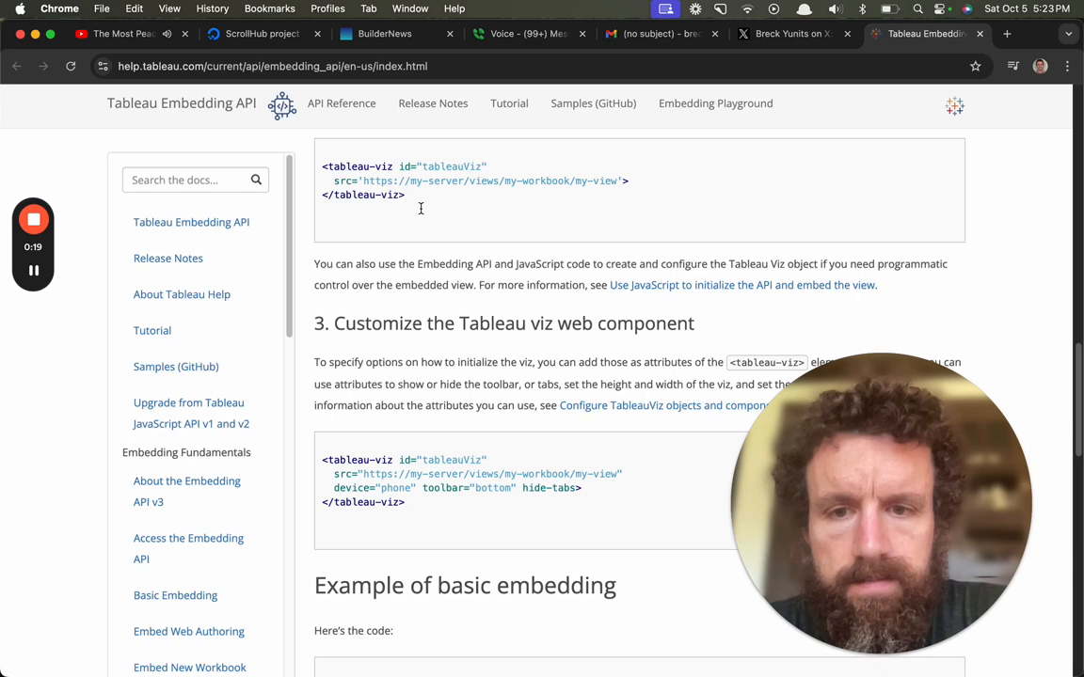
pyautogui.scroll(-3)
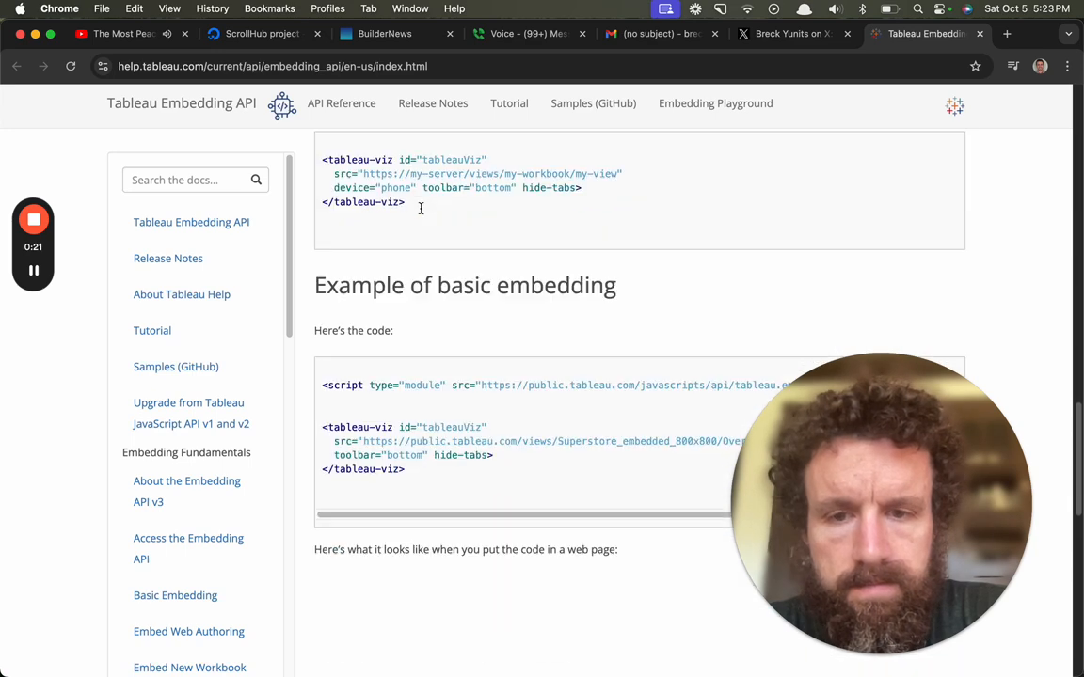
pyautogui.scroll(-3)
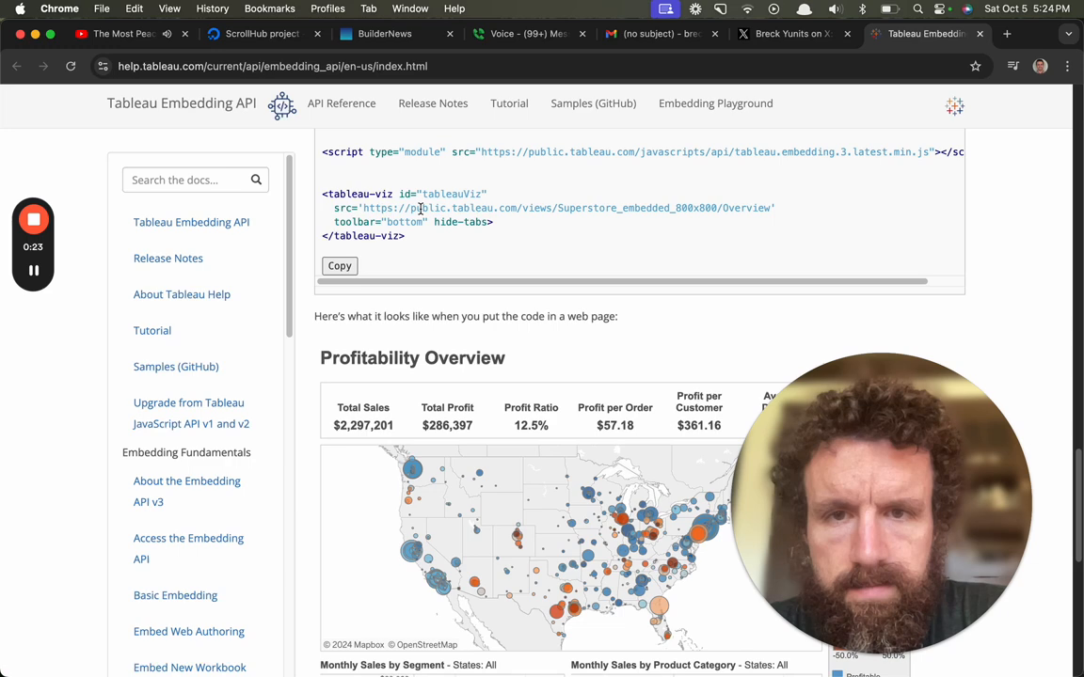
pyautogui.scroll(-3)
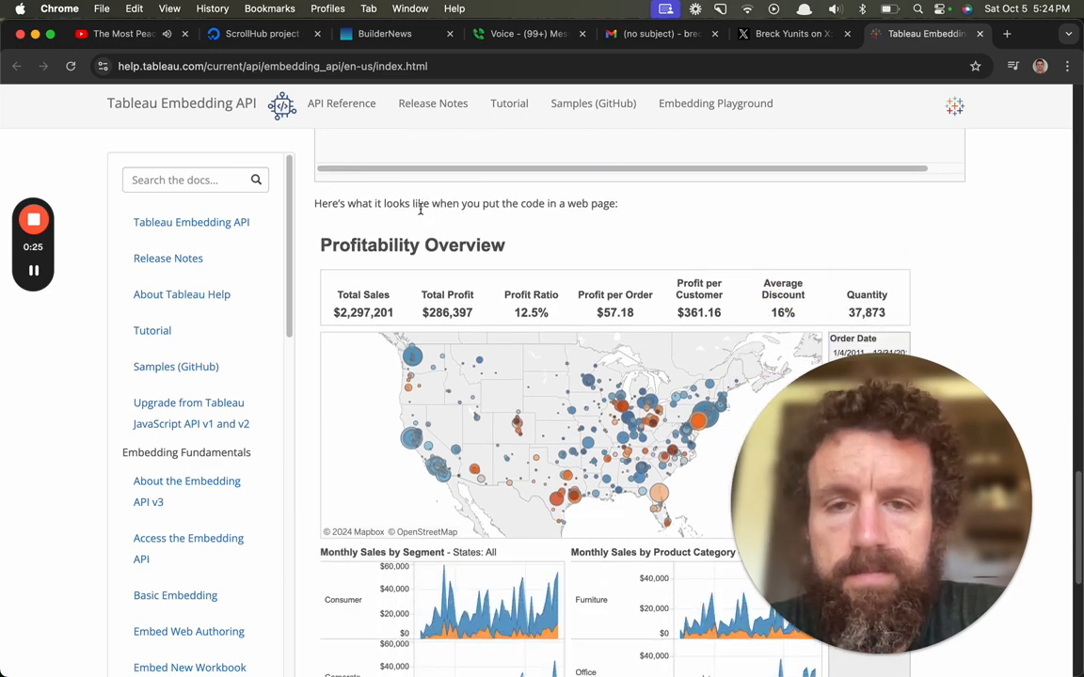
pyautogui.scroll(-3)
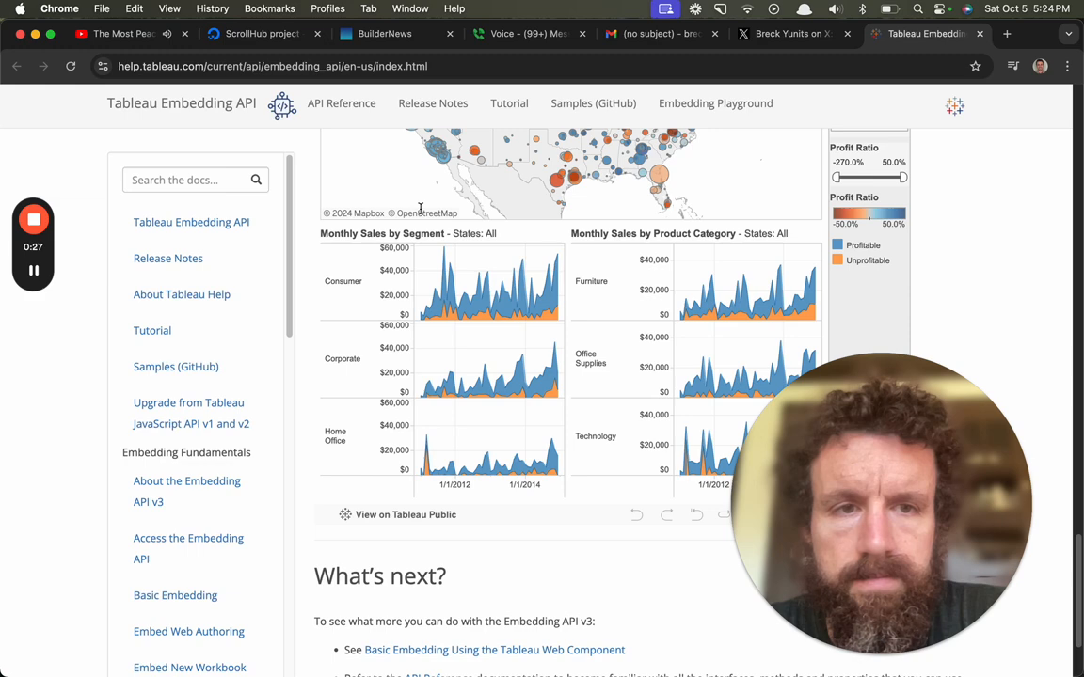
pyautogui.scroll(-3)
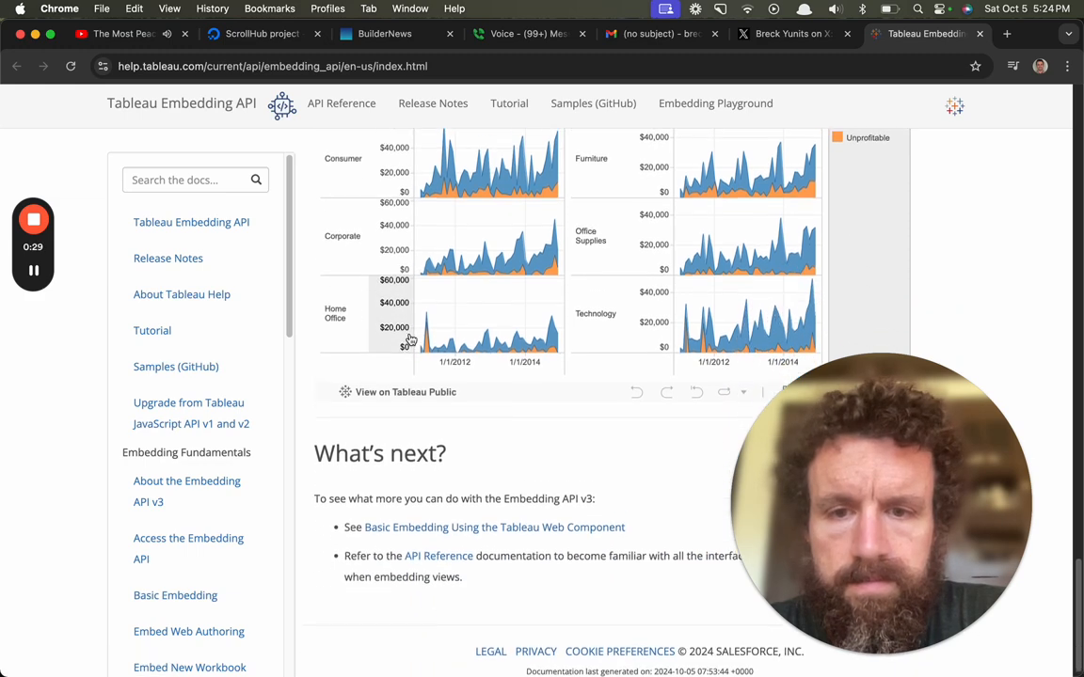
pyautogui.scroll(3)
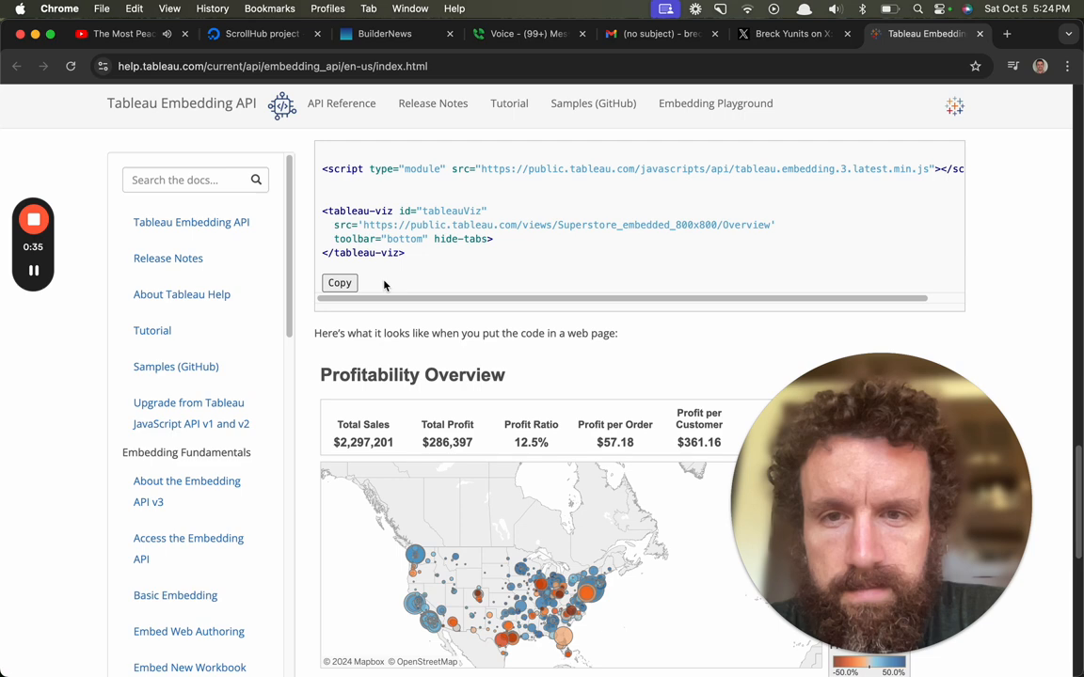
pyautogui.scroll(-3)
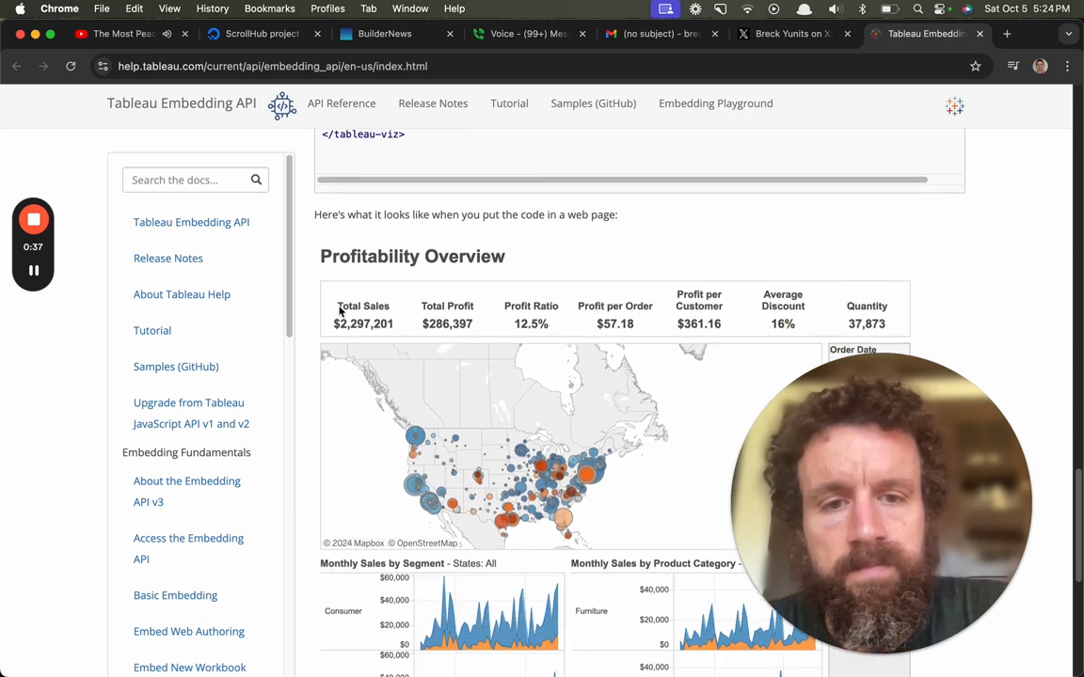
pyautogui.scroll(3)
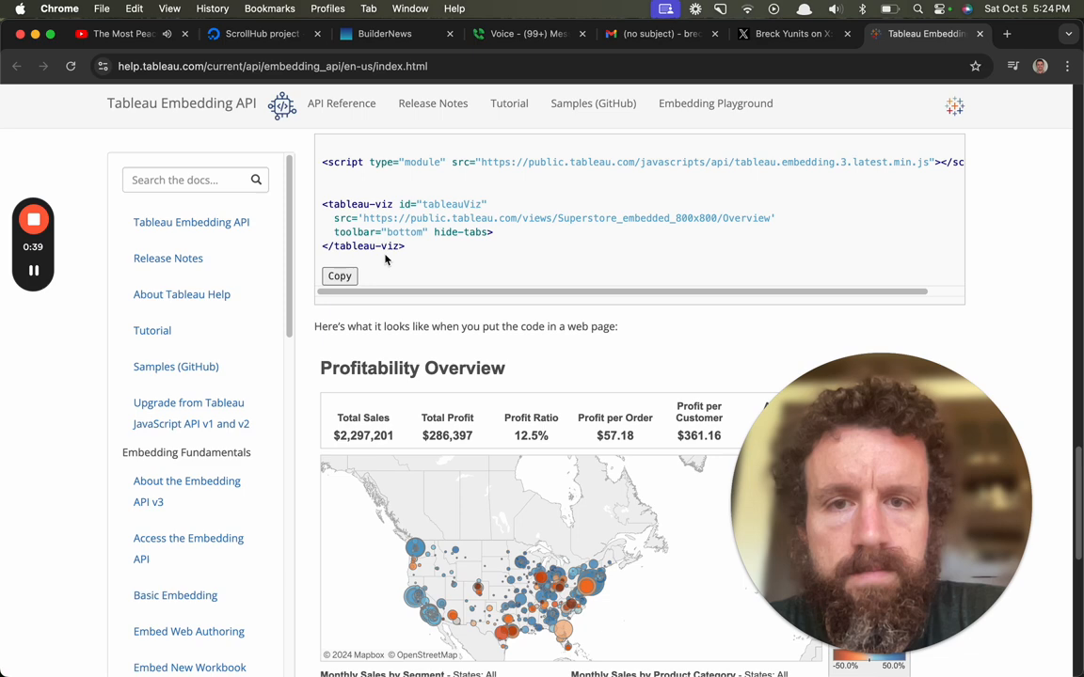
pyautogui.scroll(3)
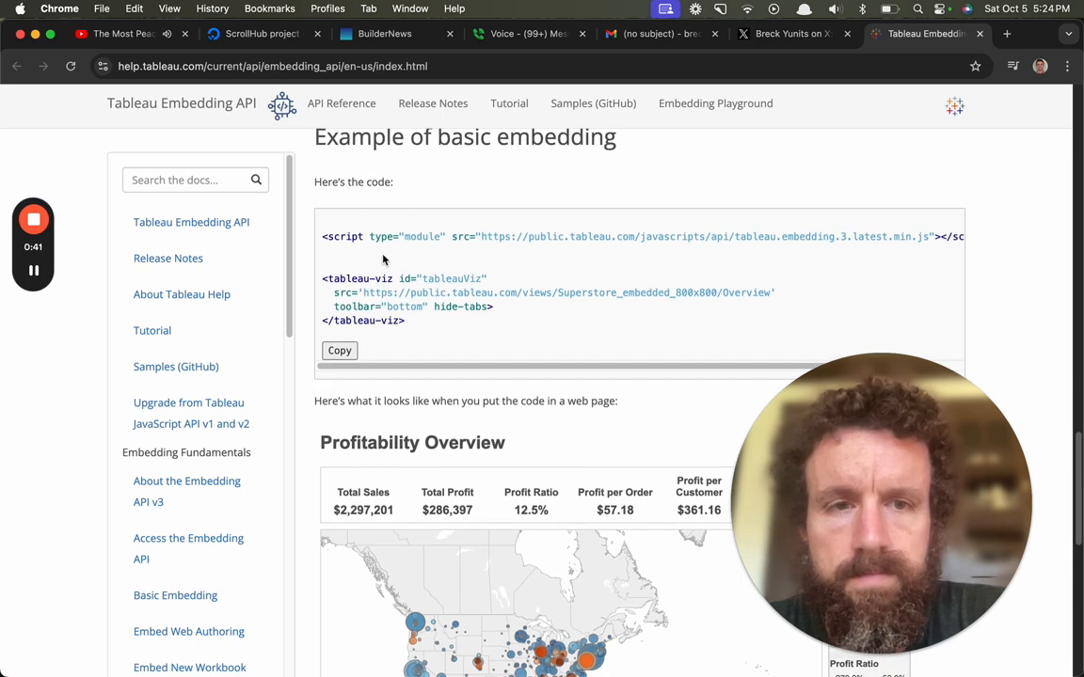
pyautogui.click(339, 350)
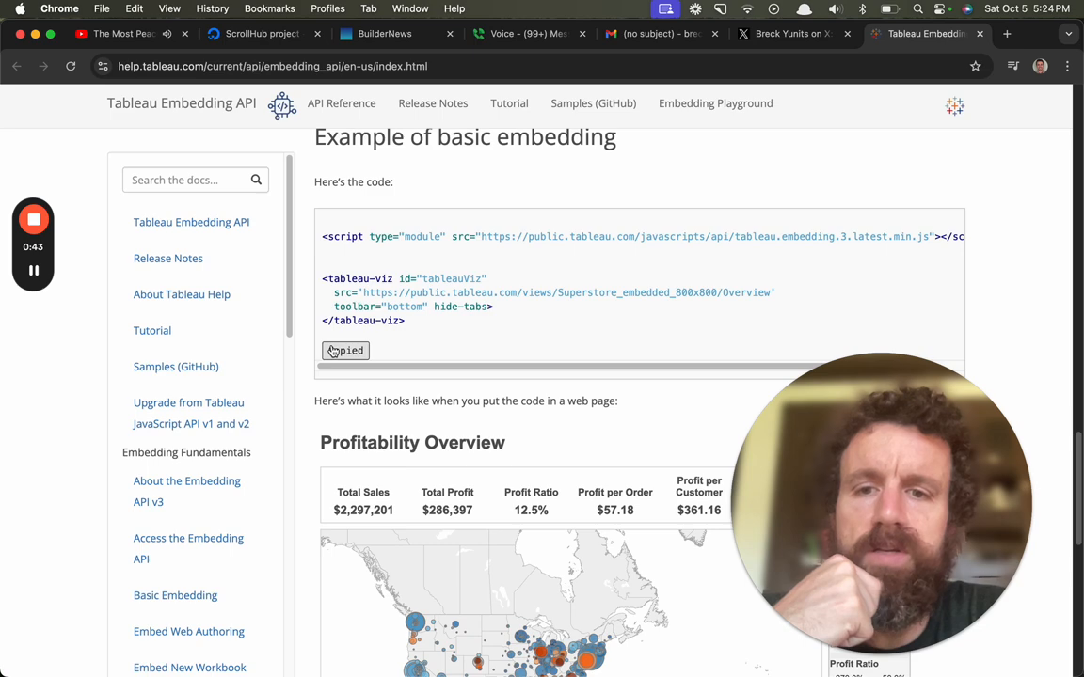
pyautogui.scroll(-3)
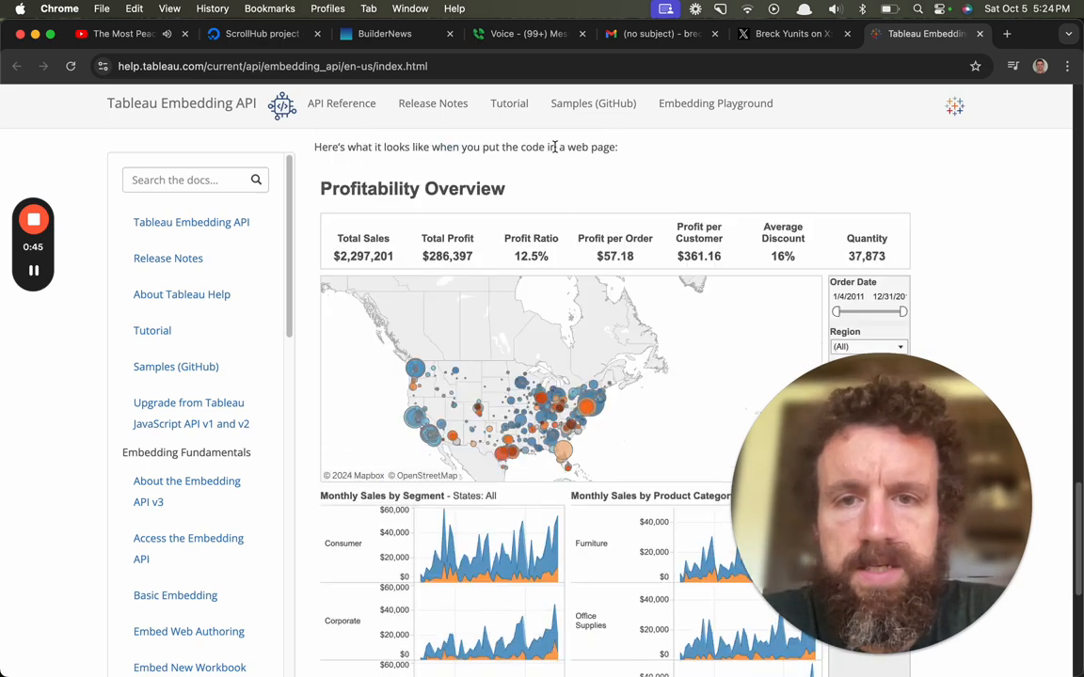
pyautogui.moveTo(572, 173)
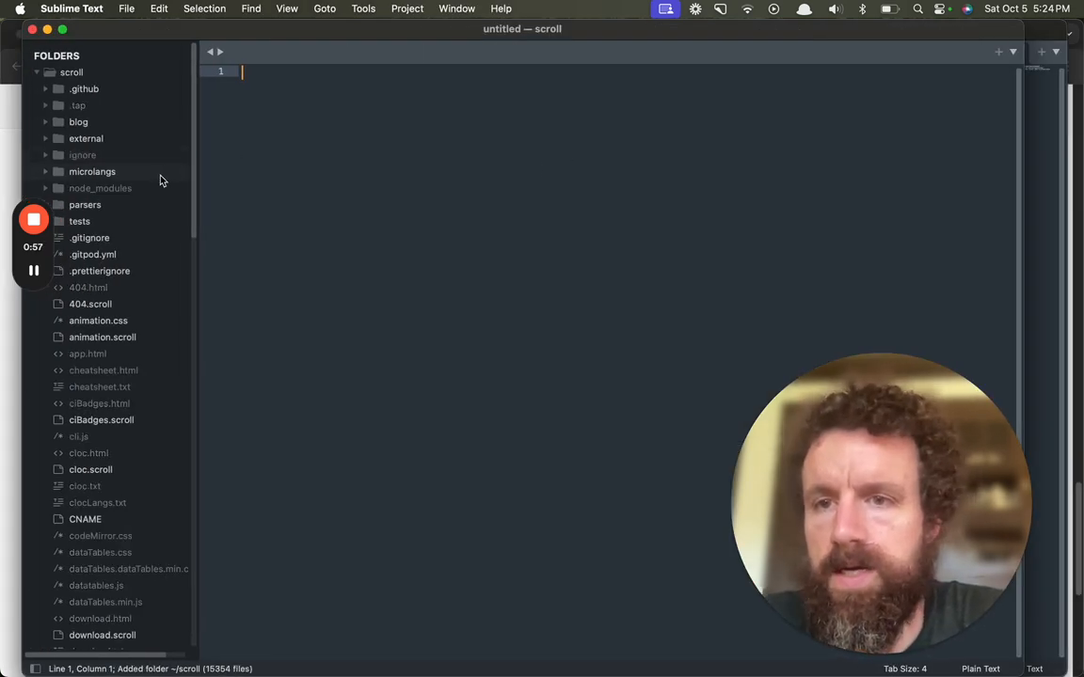
# Step: Create tableau.parsers in the parsers folder with the embed code, then bring up maps.parsers
pyautogui.rightClick(85, 203)
pyautogui.write('tableau.')
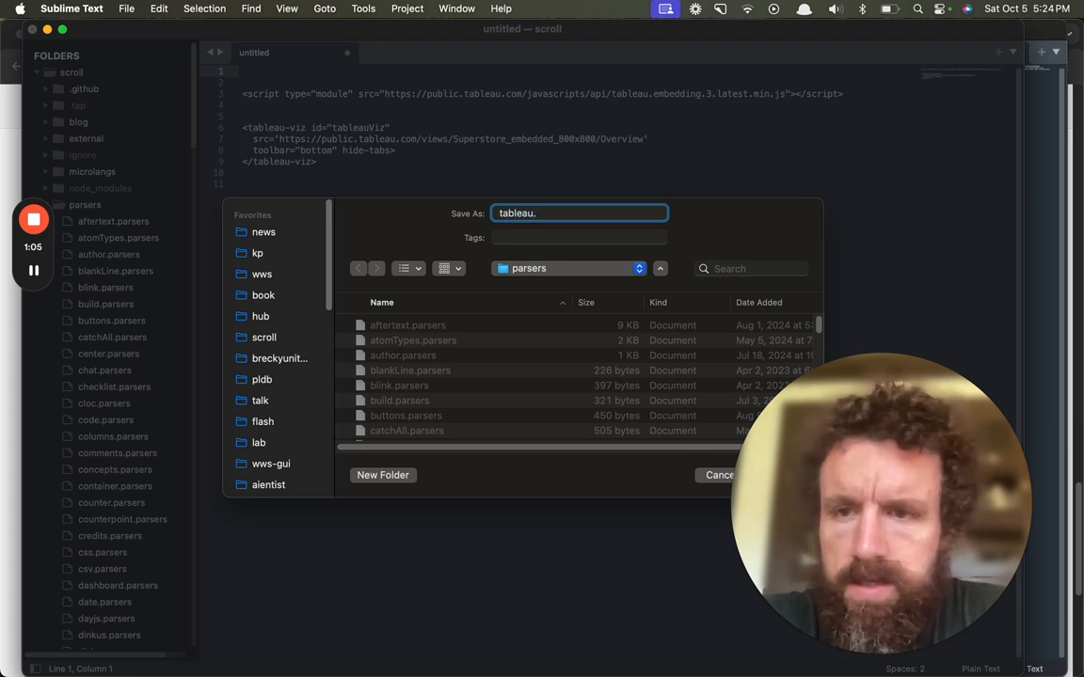
pyautogui.write('parsers')
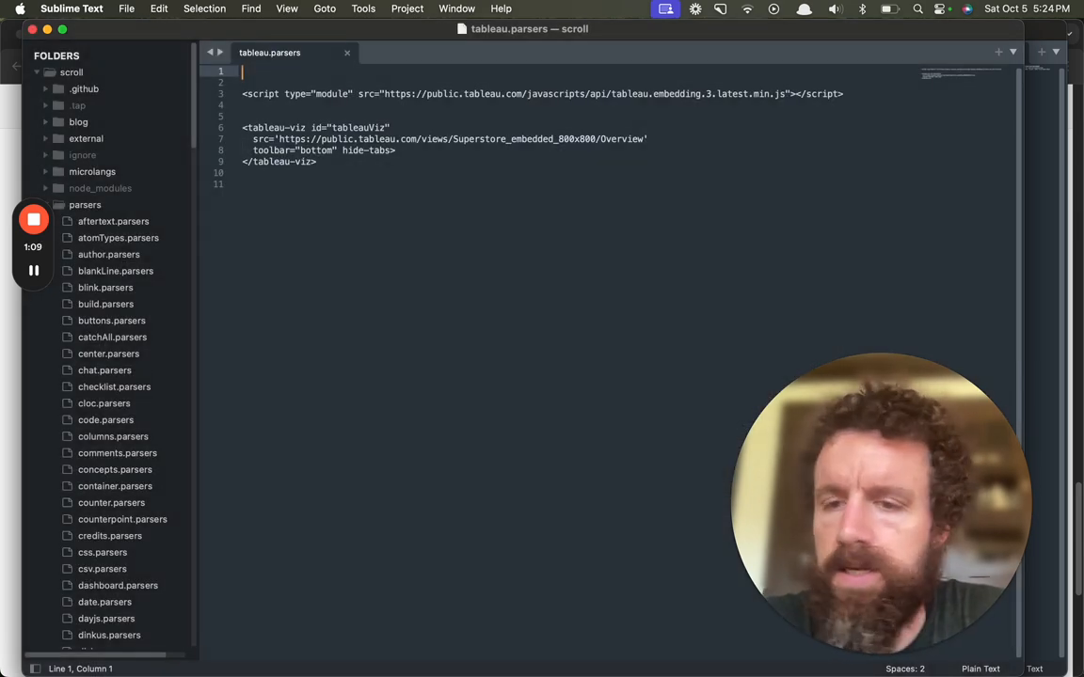
pyautogui.scroll(-3)
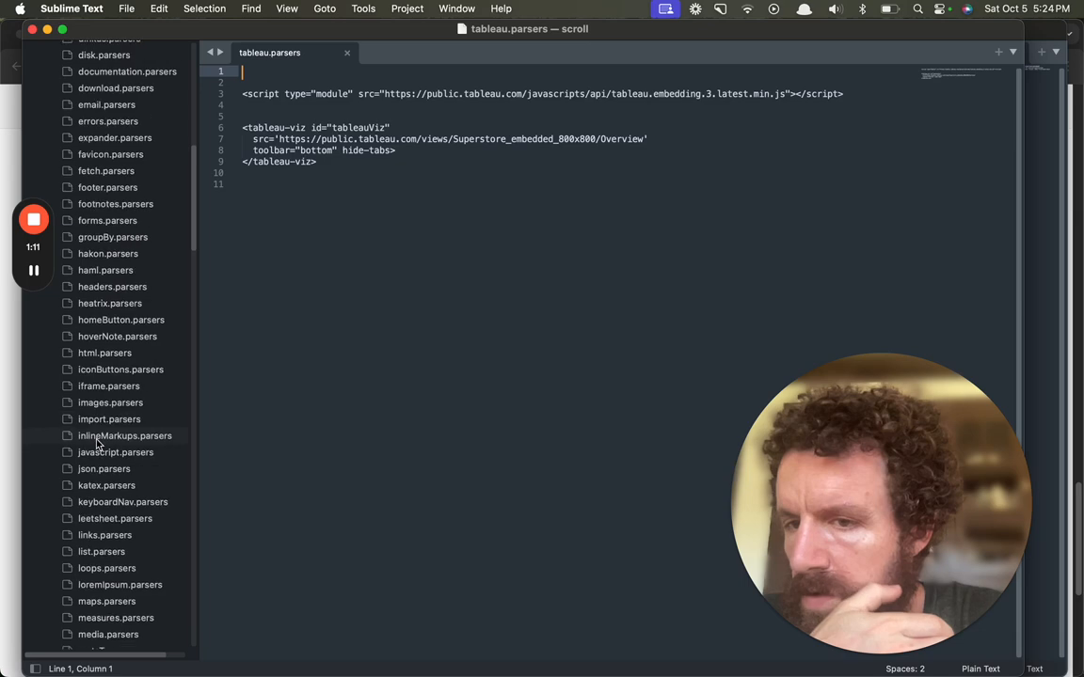
pyautogui.scroll(-3)
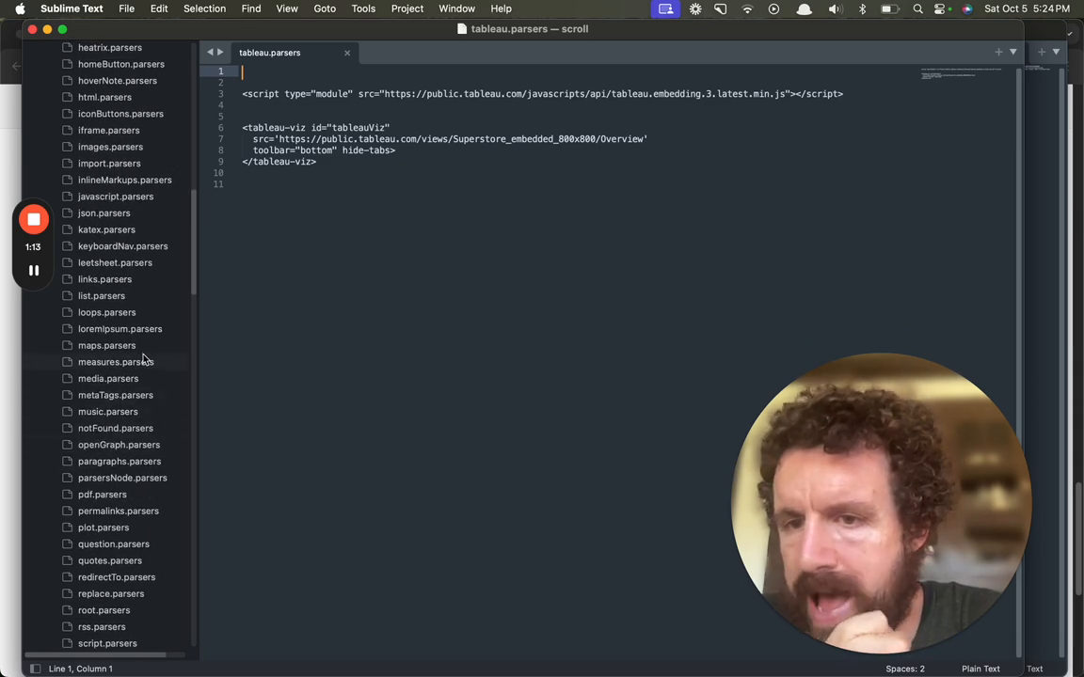
pyautogui.click(105, 347)
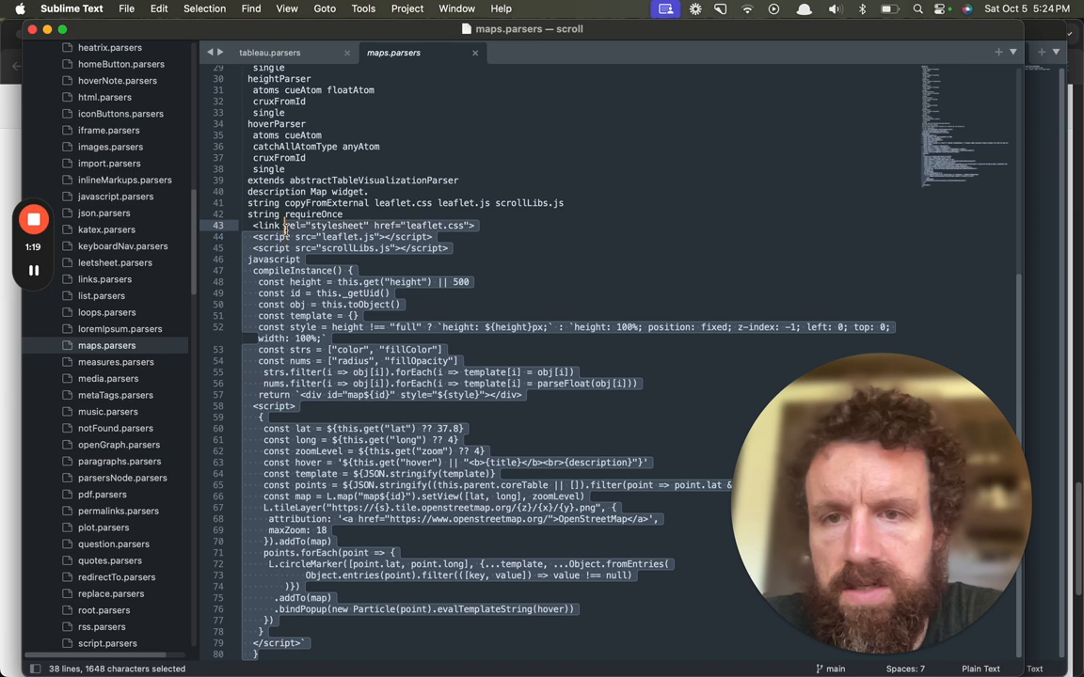
# Step: Paste the maps parser above the embed code as tableauParser with description 'Tableau widget'
pyautogui.scroll(3)
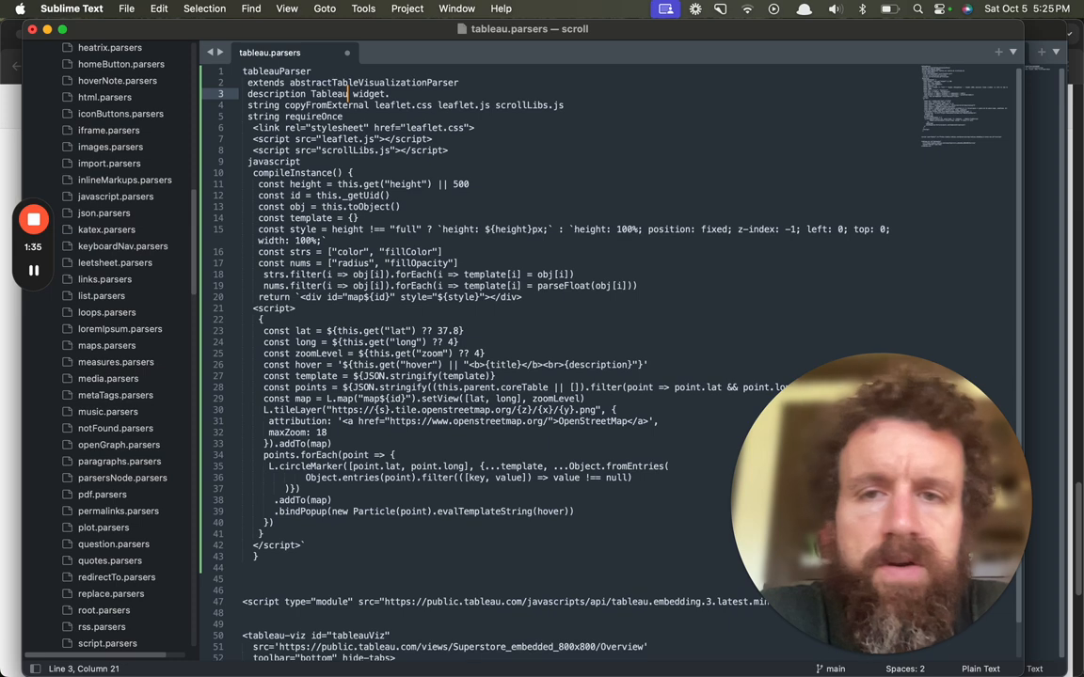
pyautogui.scroll(-3)
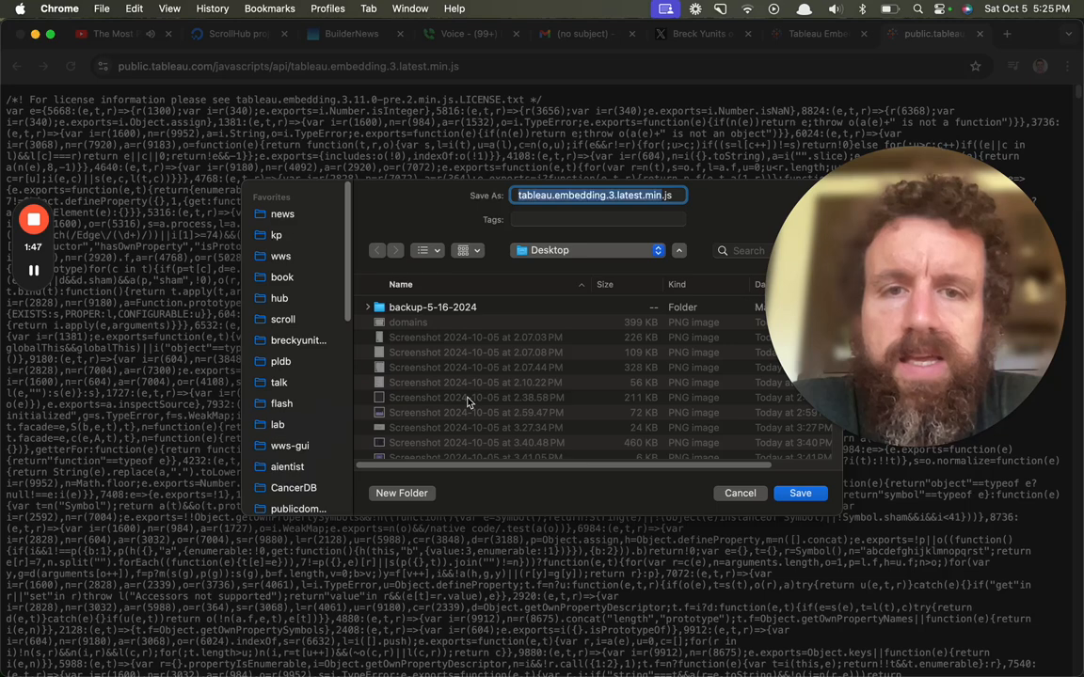
# Step: Choose the scroll project folder as the save location for tableau.embedding.3.latest.min.js
pyautogui.click(282, 320)
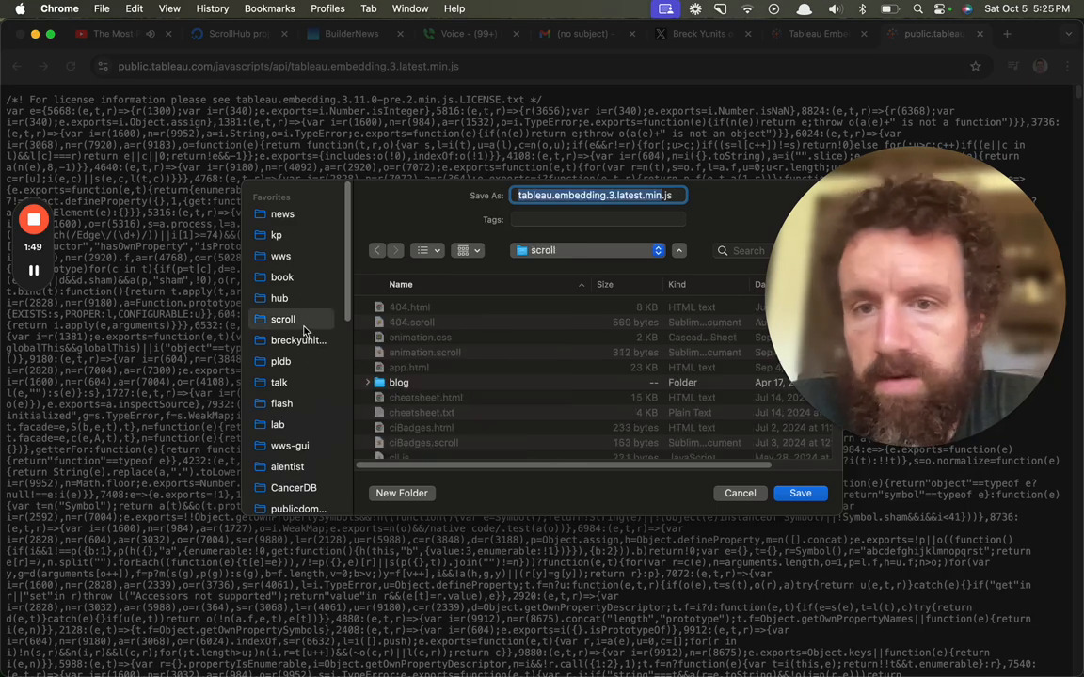
pyautogui.scroll(-3)
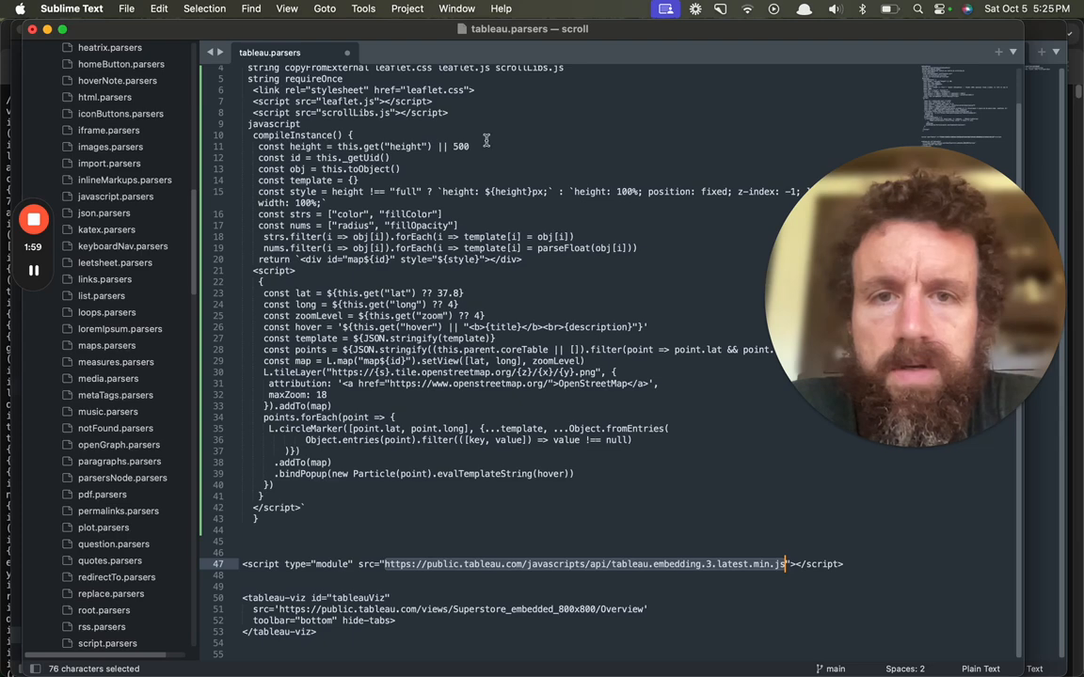
# Step: Replace the Leaflet map code with a requireOnce script and a compileInstance returning the Superstore tableau-viz
pyautogui.click(670, 564)
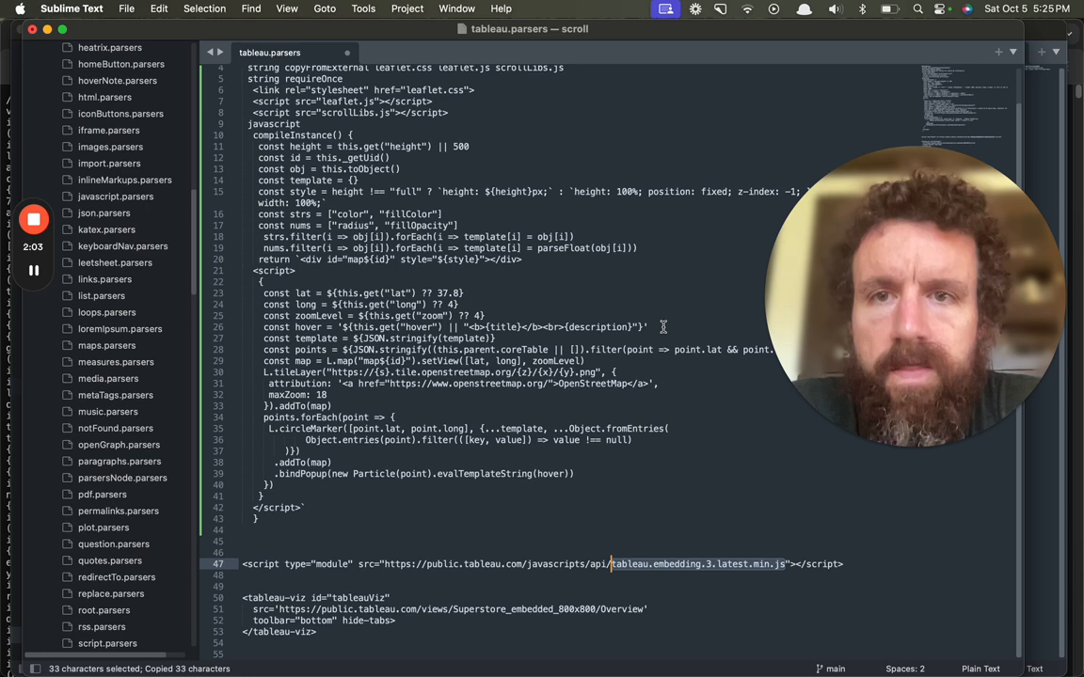
pyautogui.scroll(3)
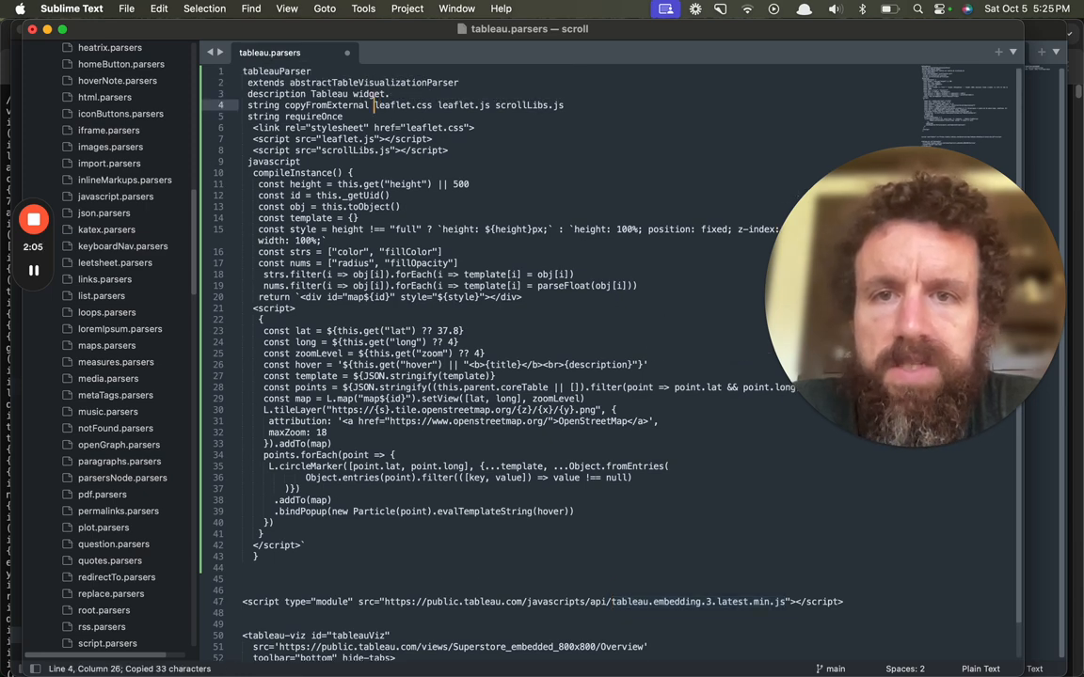
pyautogui.scroll(-3)
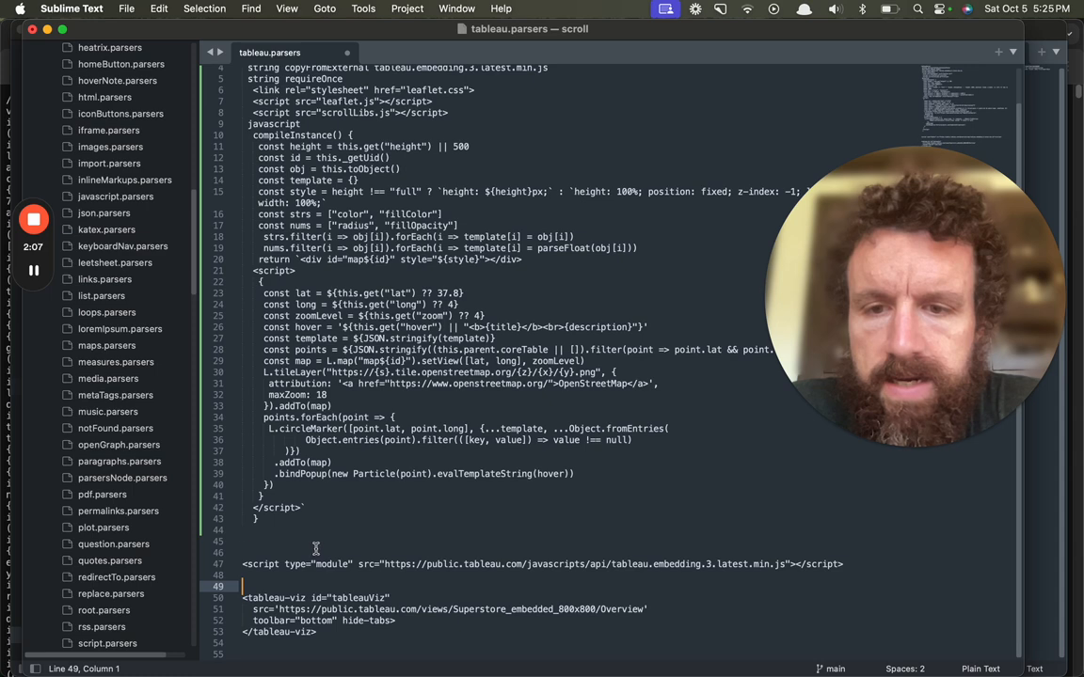
pyautogui.scroll(3)
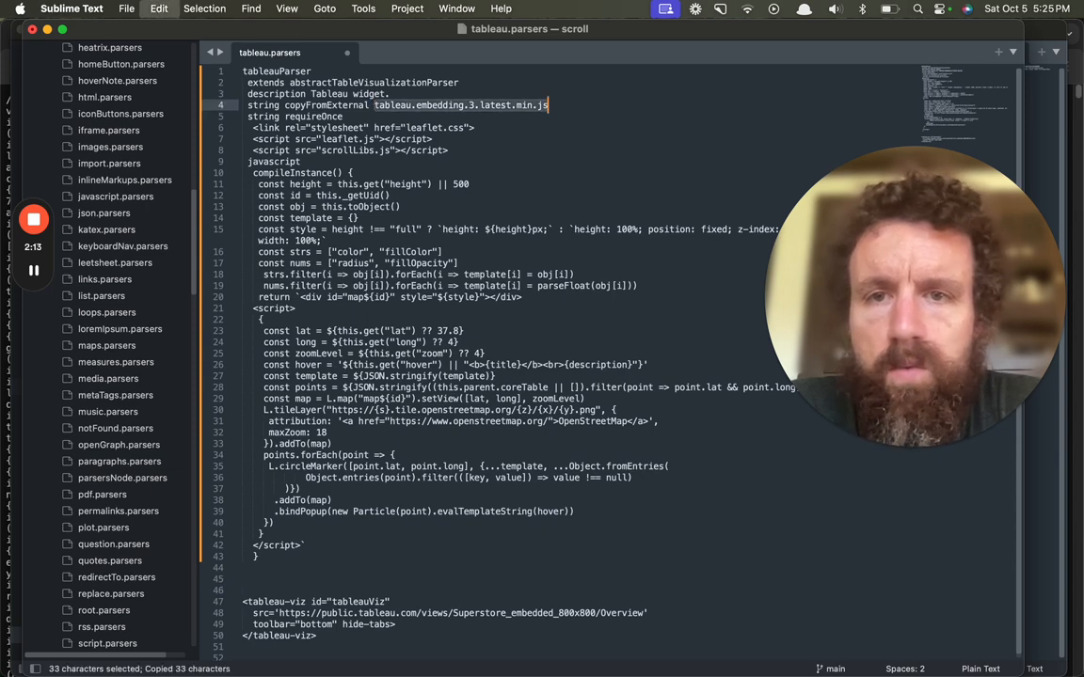
pyautogui.click(320, 151)
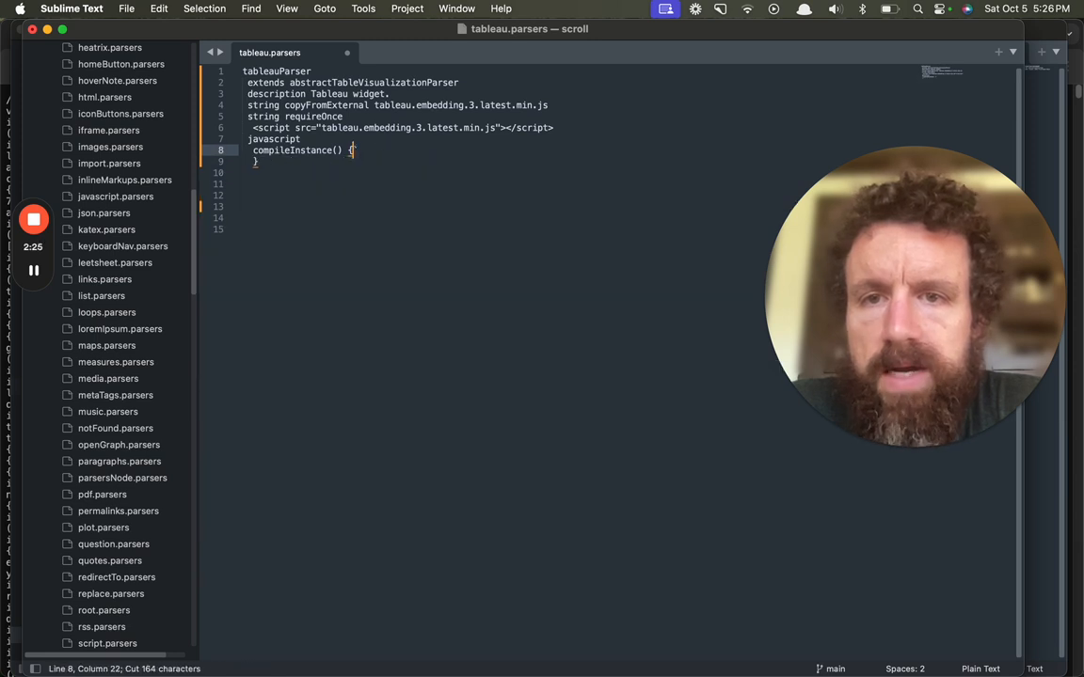
pyautogui.write('ret')
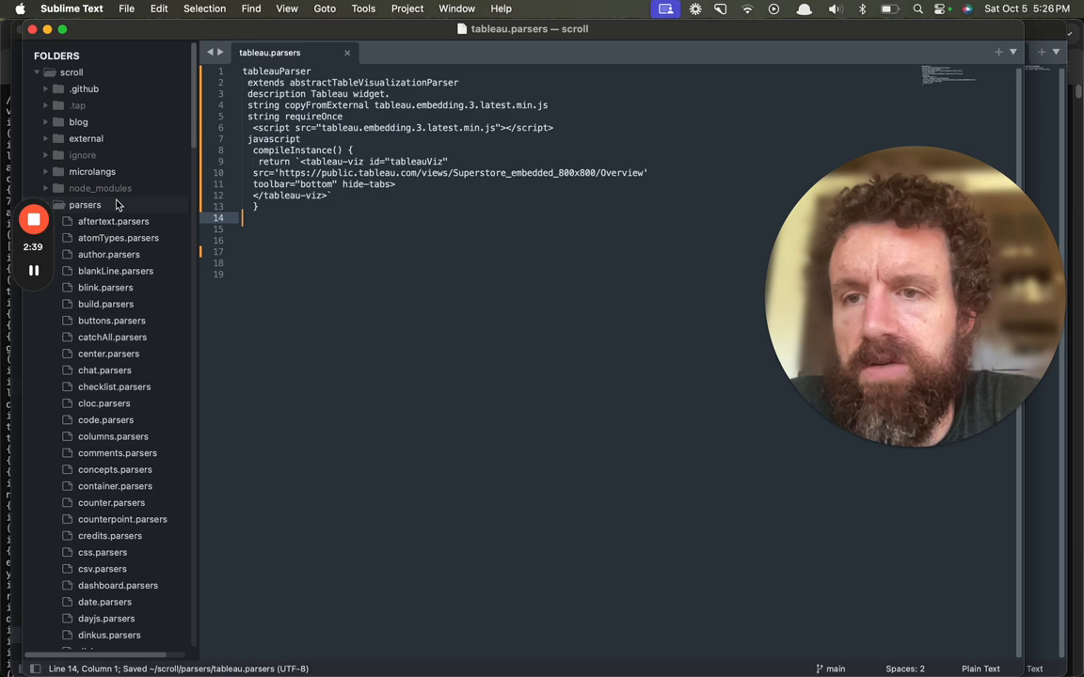
# Step: Save a new tableau.scroll.s file in tests containing buildHtml and tableau lines
pyautogui.click(85, 203)
pyautogui.write('tableau.')
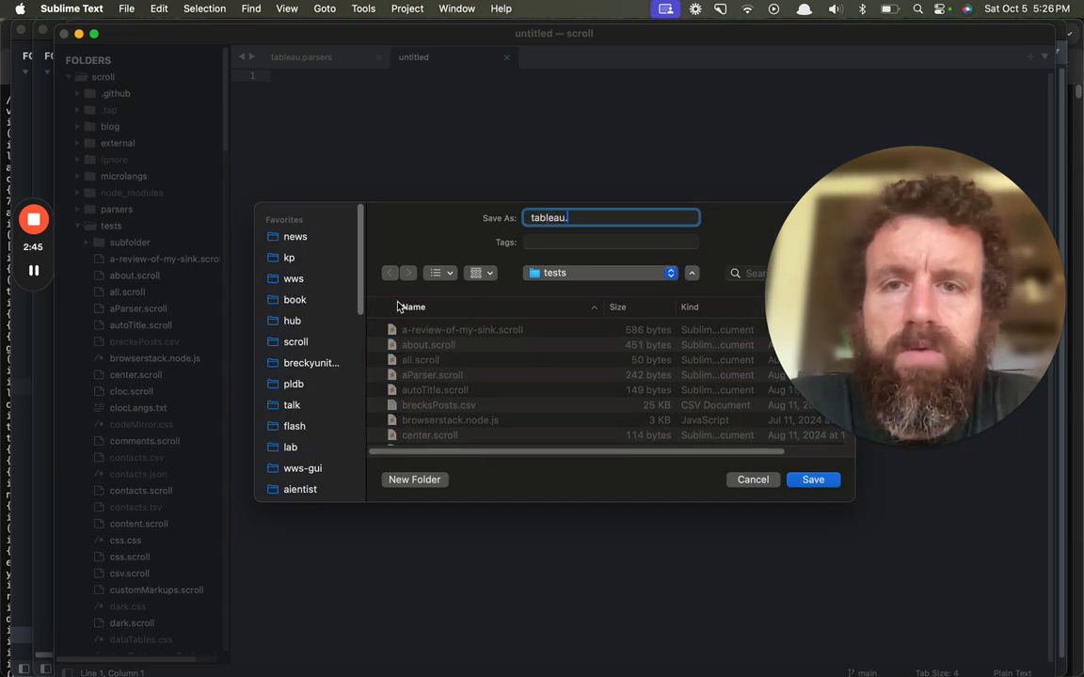
pyautogui.click(813, 480)
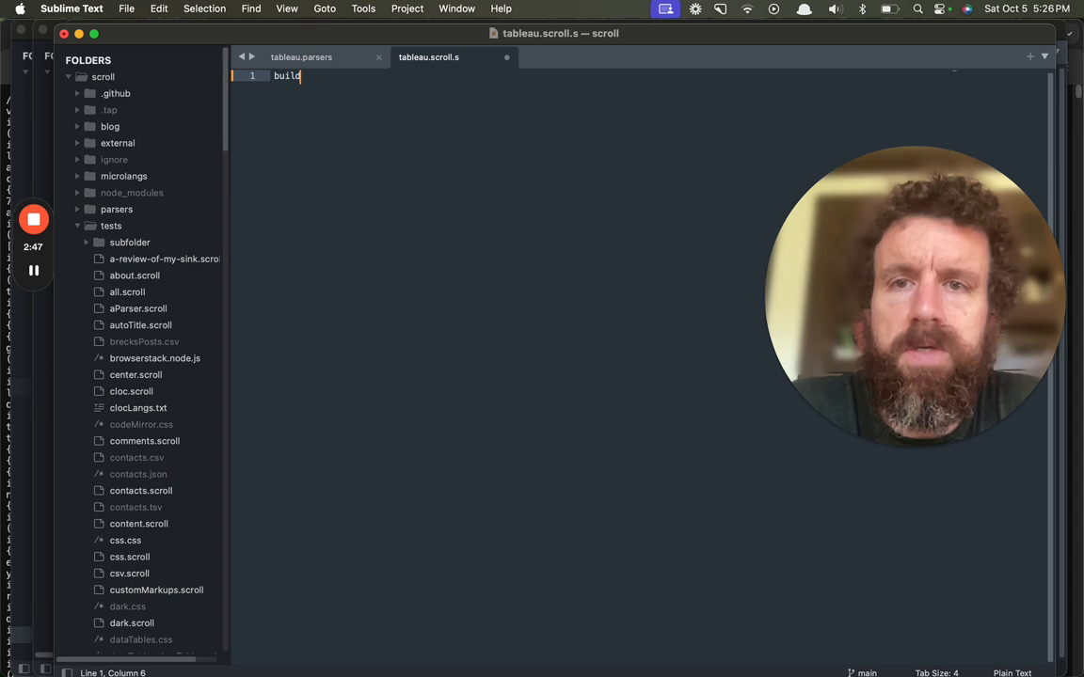
pyautogui.write('Html')
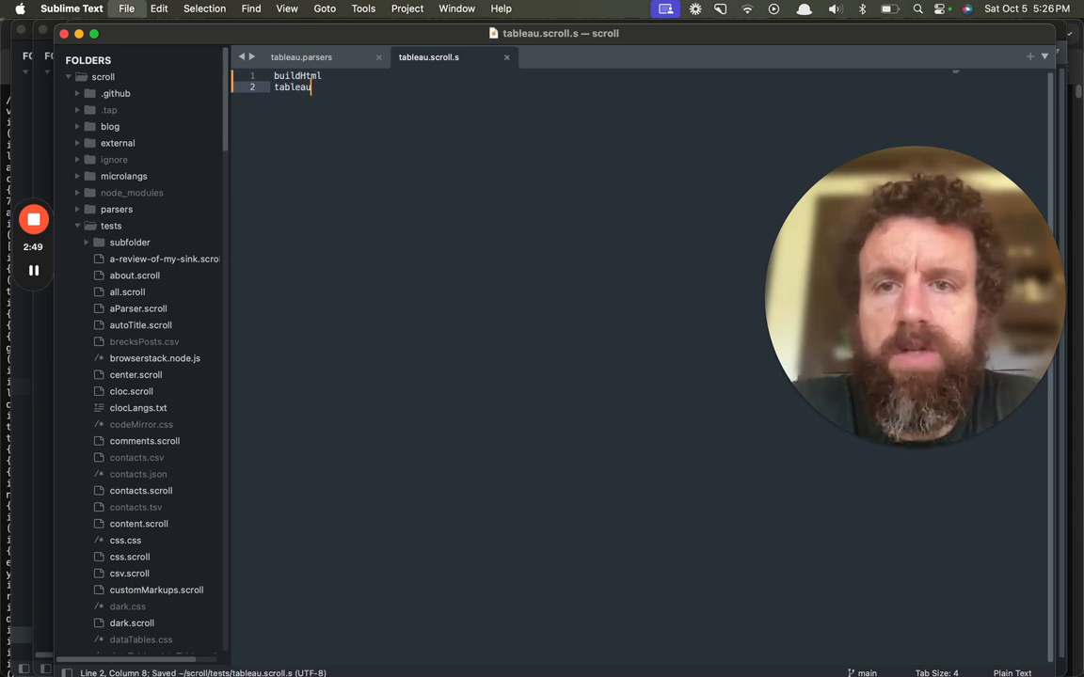
pyautogui.click(301, 57)
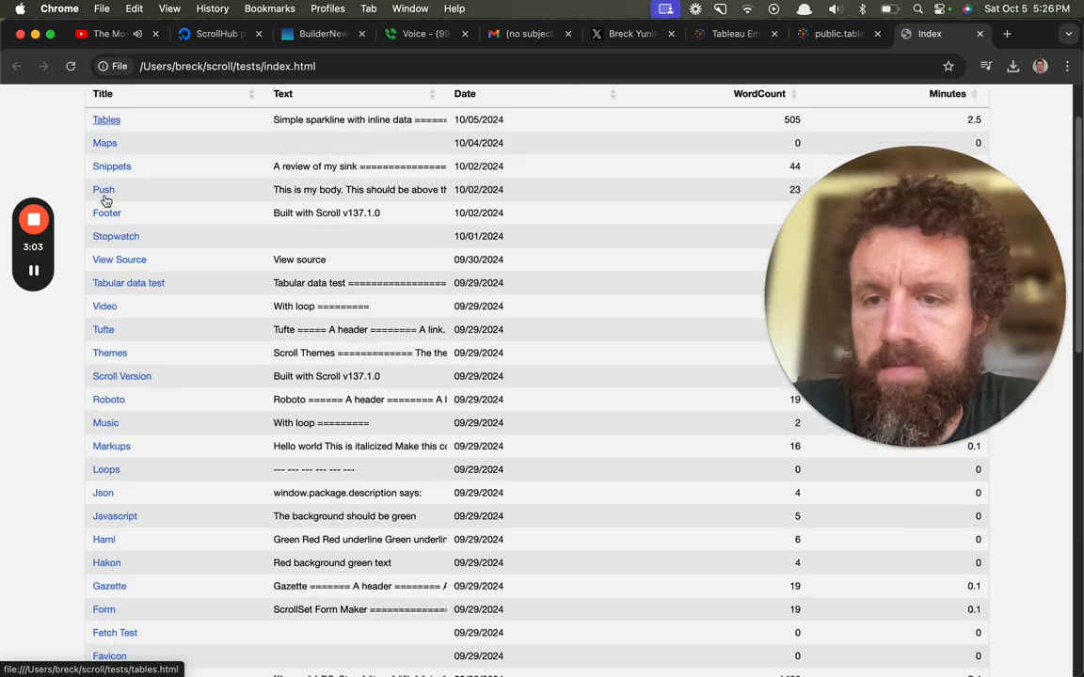
# Step: Browse the Scroll Tests index and filter it with 'tab' in the Search box
pyautogui.scroll(-3)
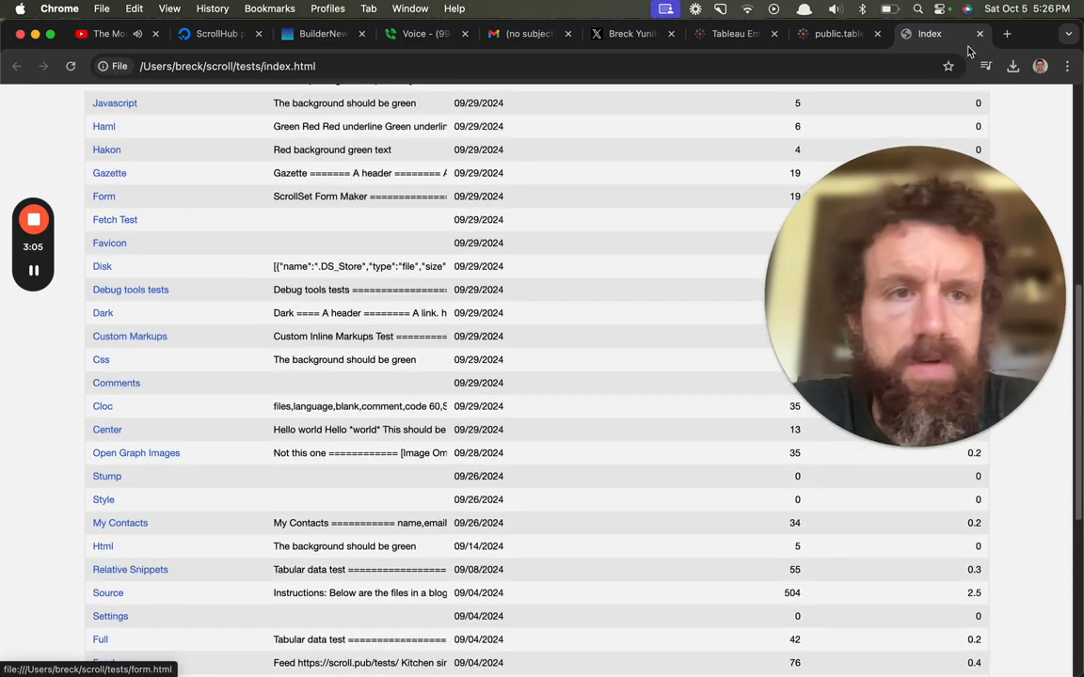
pyautogui.scroll(3)
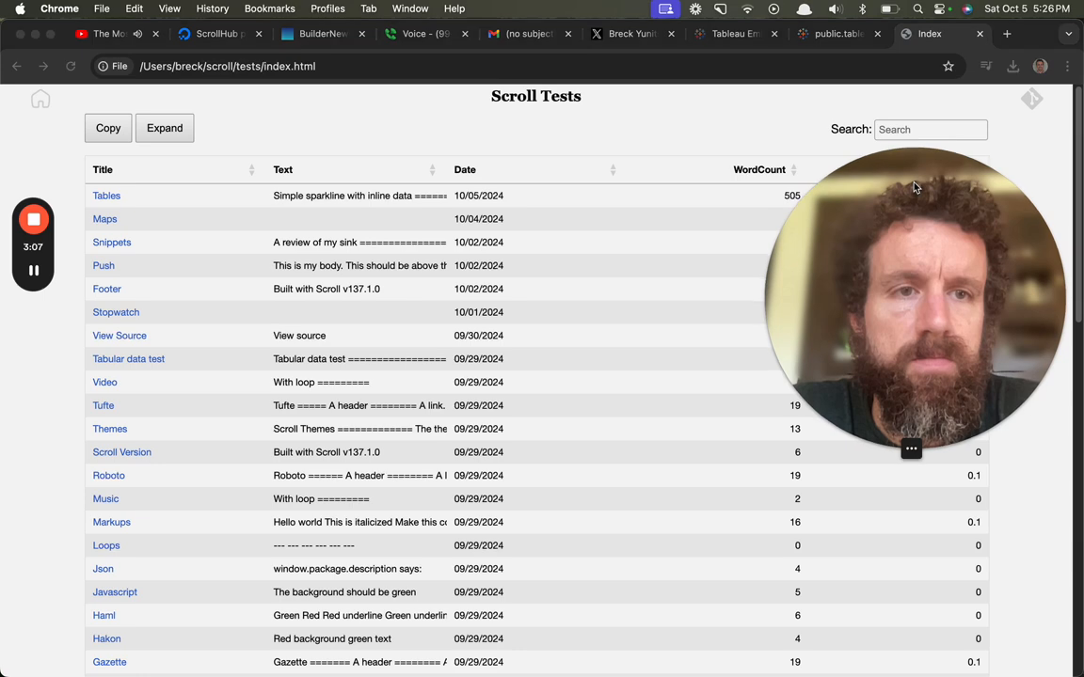
pyautogui.write('tableau')
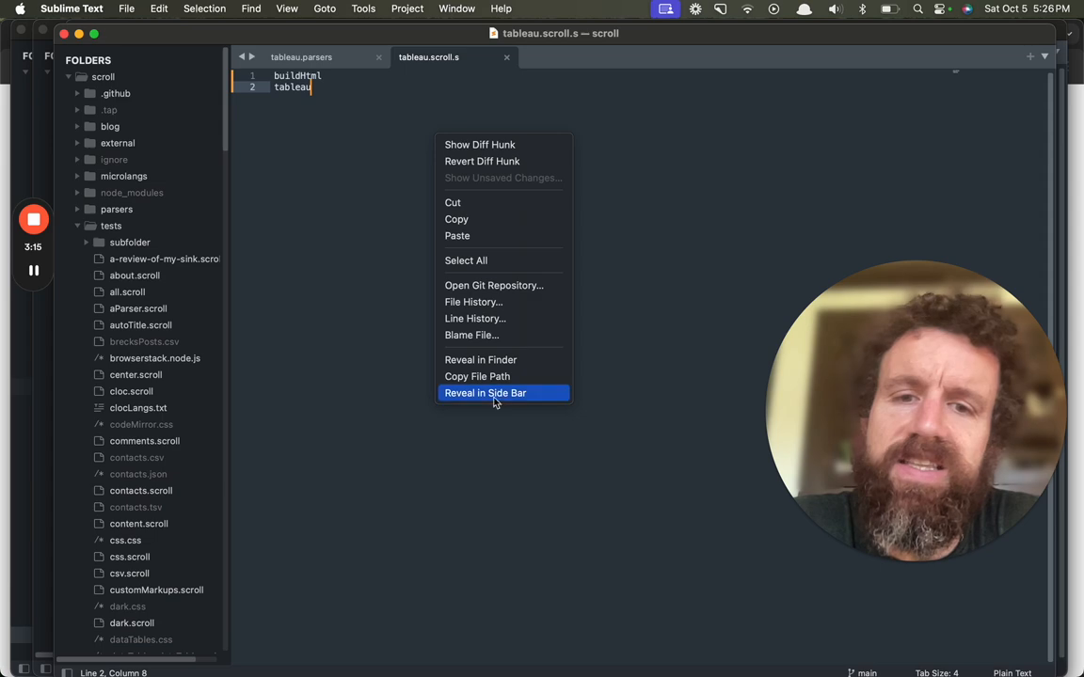
# Step: Reveal the test file and run mv tableau.scroll.s tableau.scroll in Terminal
pyautogui.click(485, 393)
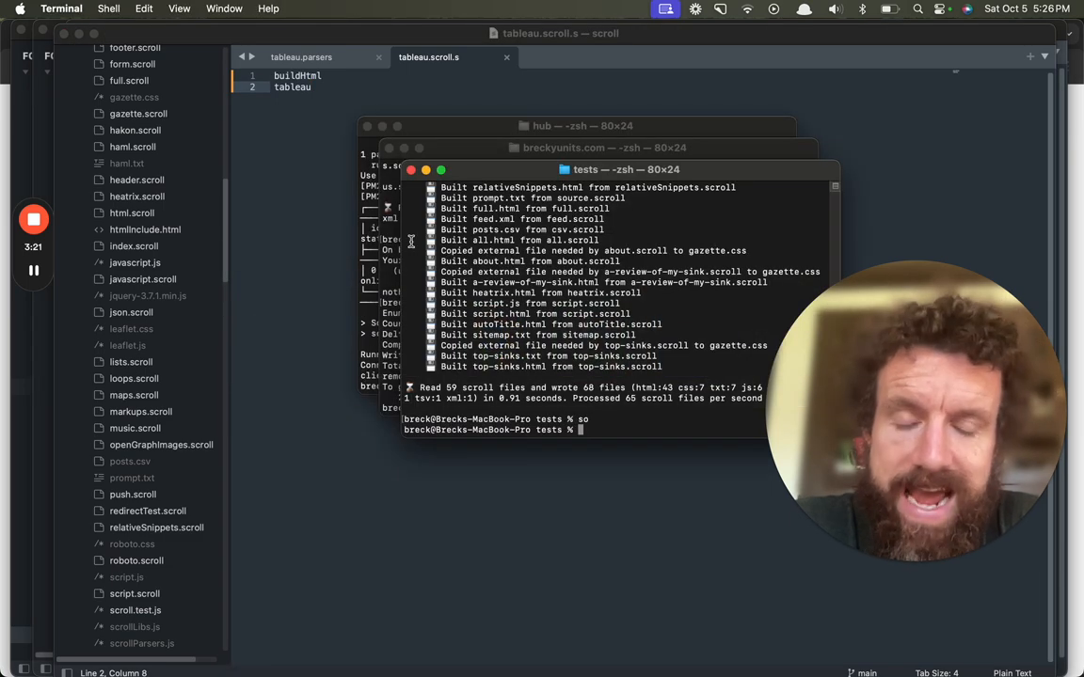
pyautogui.write('m')
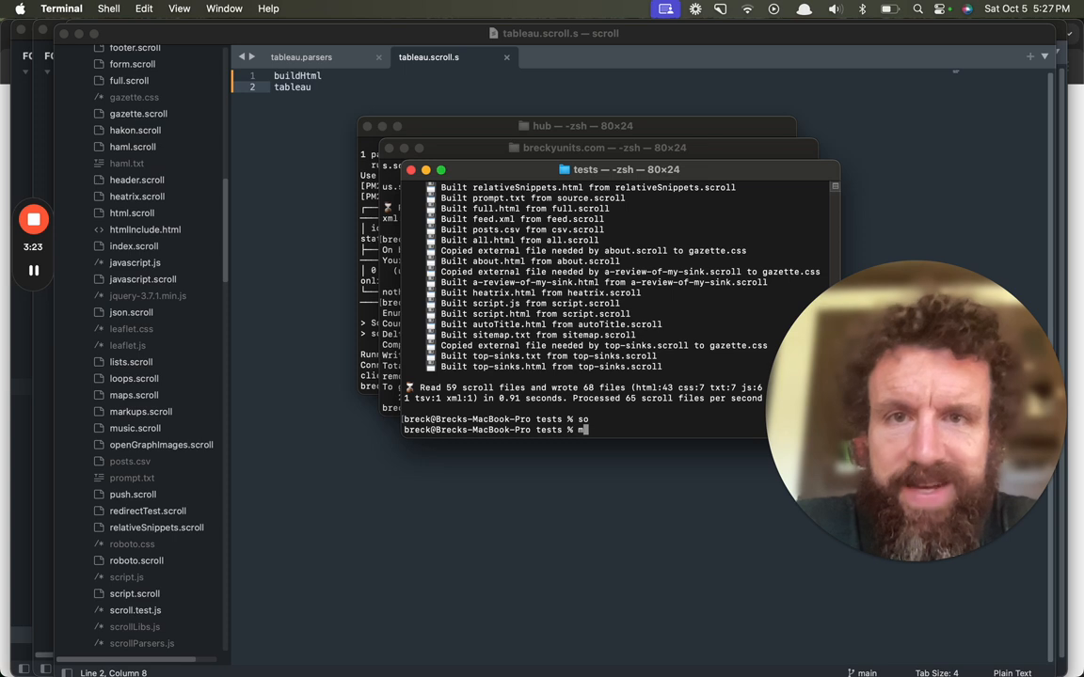
pyautogui.write('mv tables.')
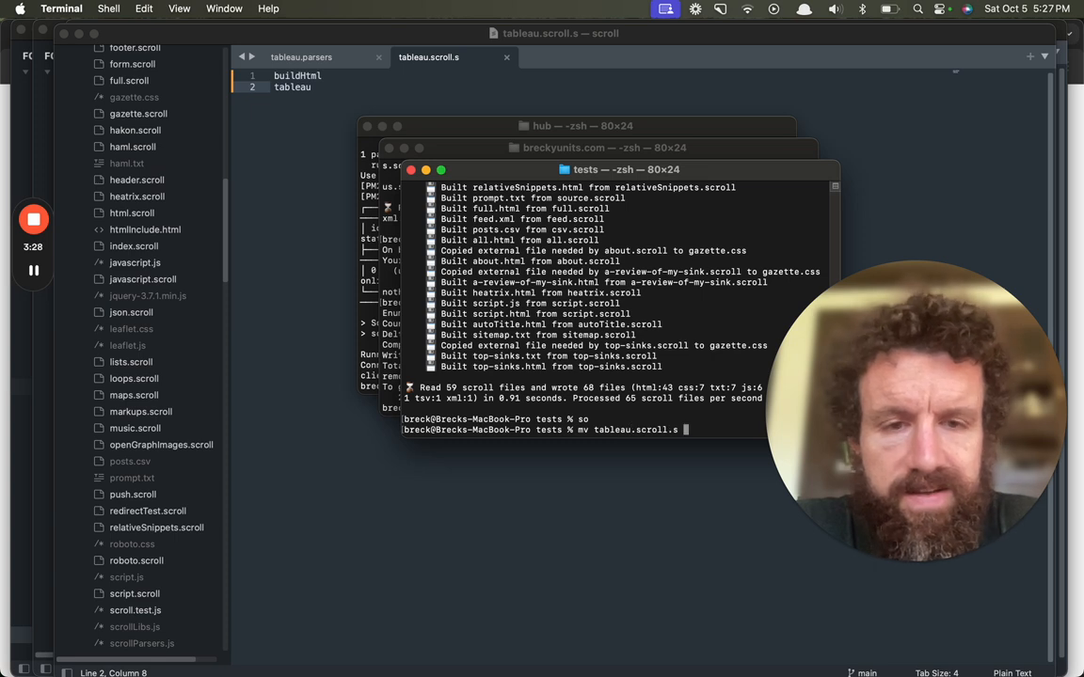
pyautogui.write('tabl')
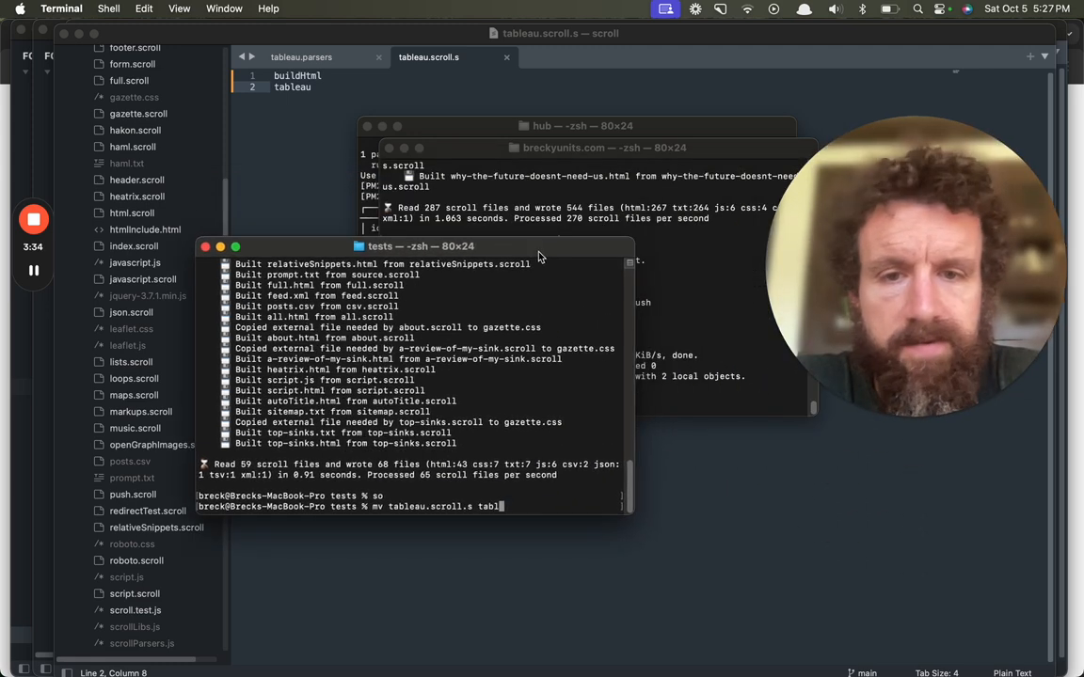
pyautogui.write('eau.scroll')
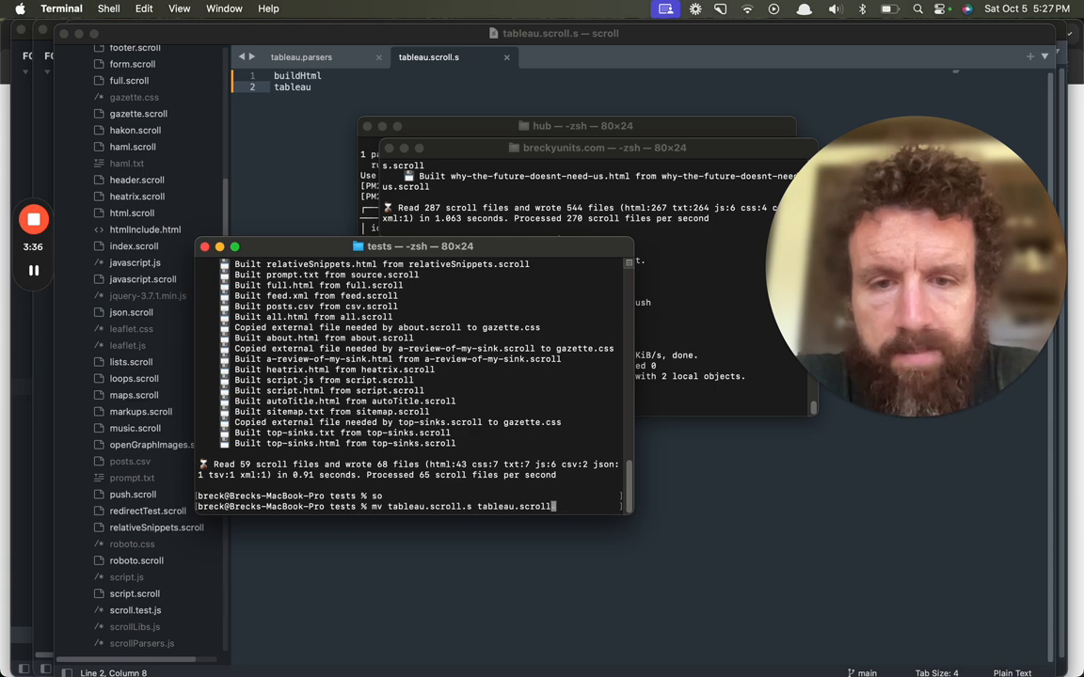
pyautogui.press('Return')
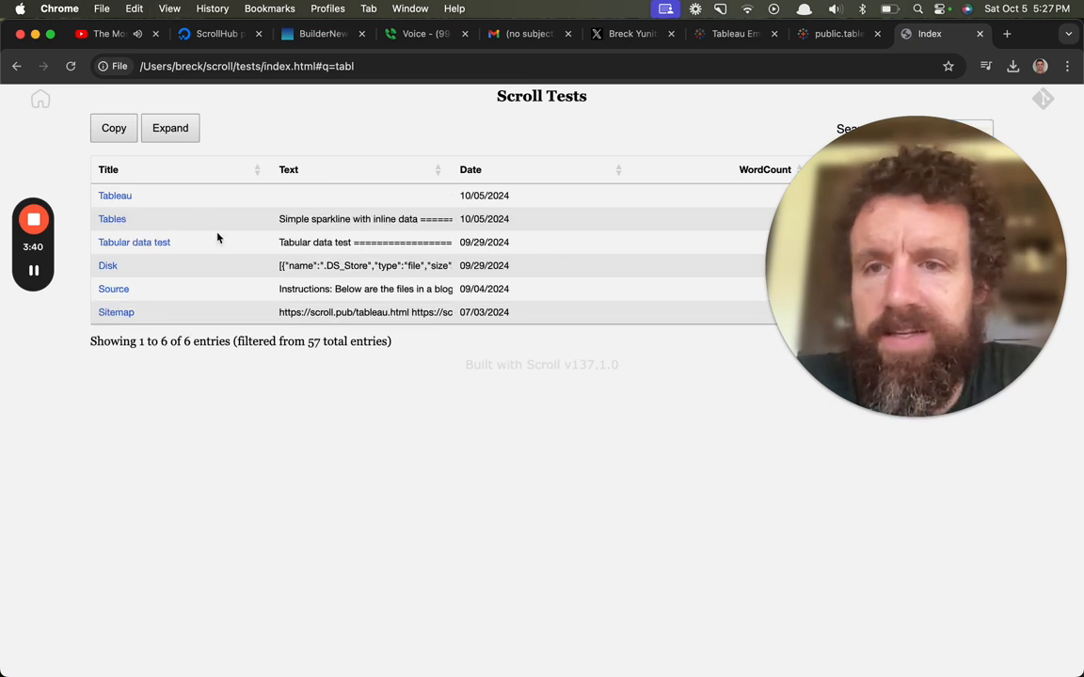
# Step: Open the Tableau test page, check 'module' in the docs script tag, and return to the blank page
pyautogui.click(115, 194)
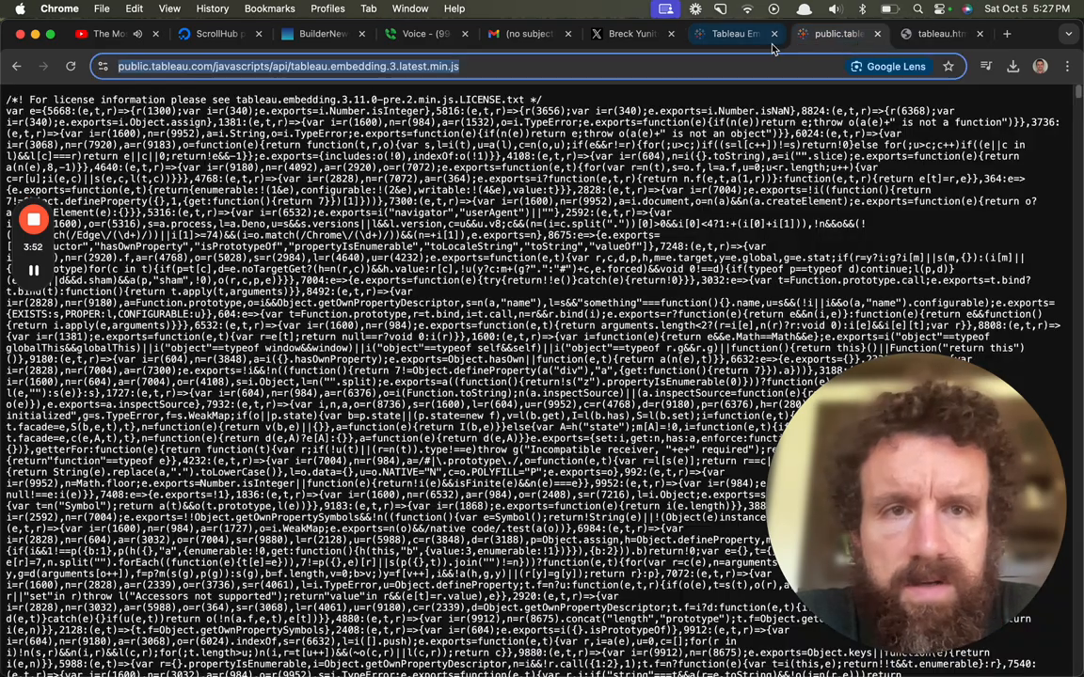
pyautogui.click(813, 34)
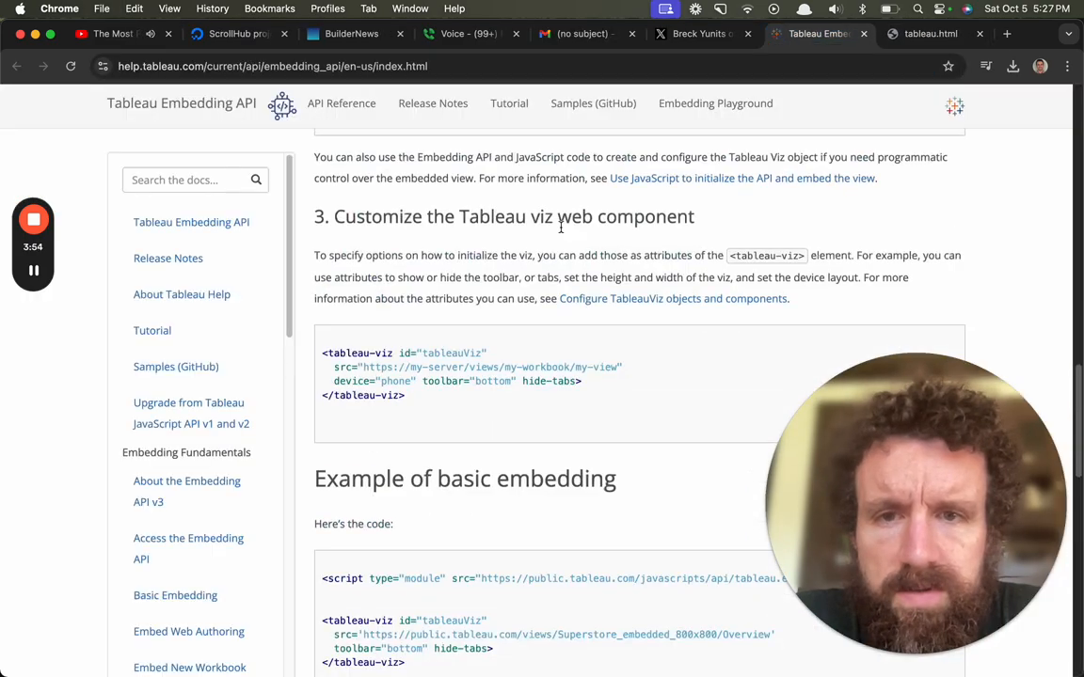
pyautogui.scroll(-3)
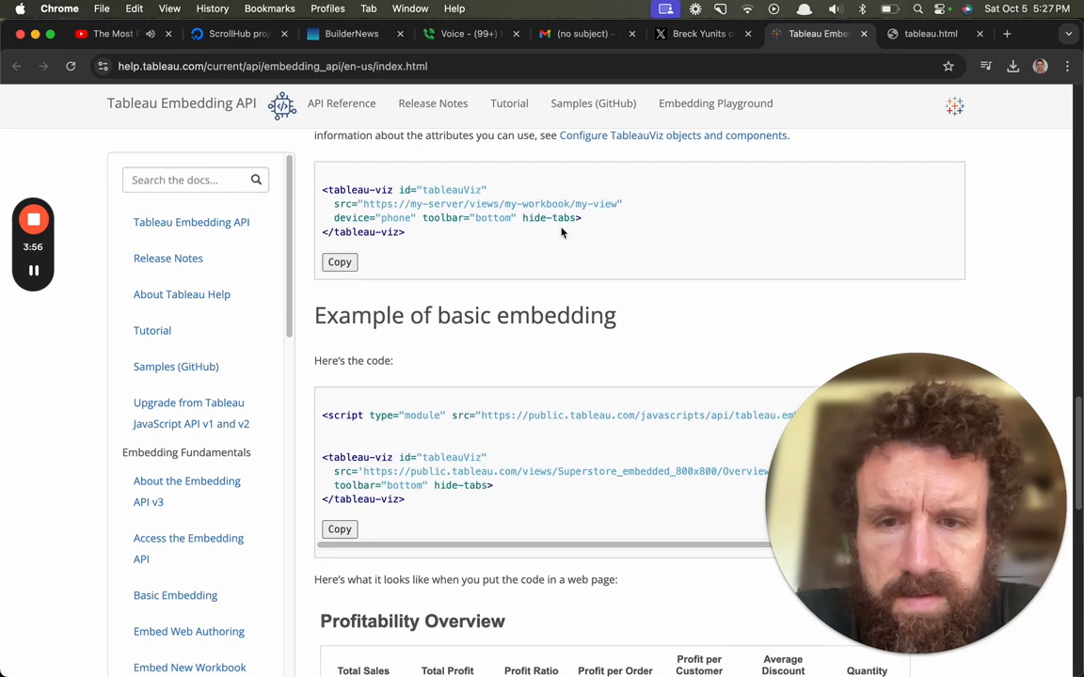
pyautogui.scroll(-3)
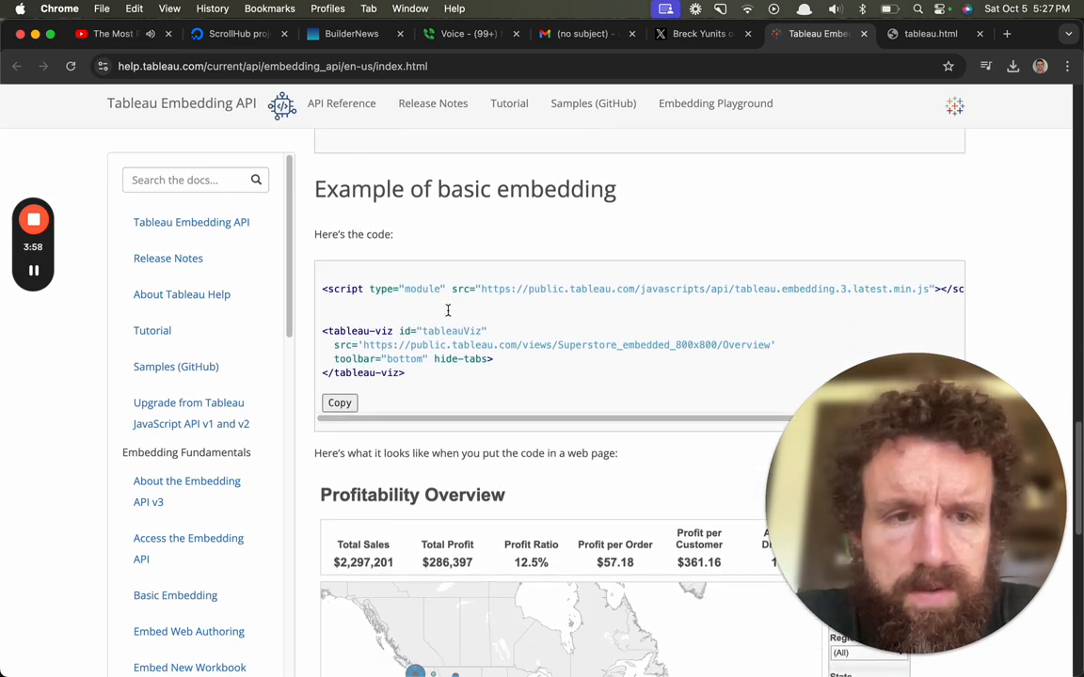
pyautogui.doubleClick(421, 290)
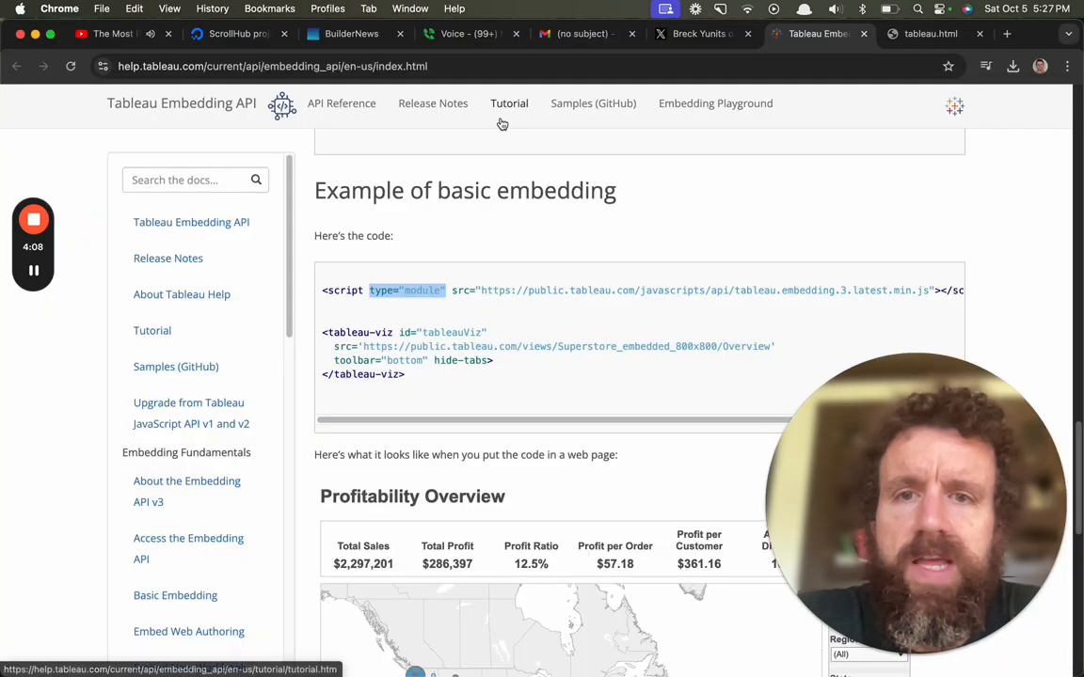
pyautogui.click(930, 33)
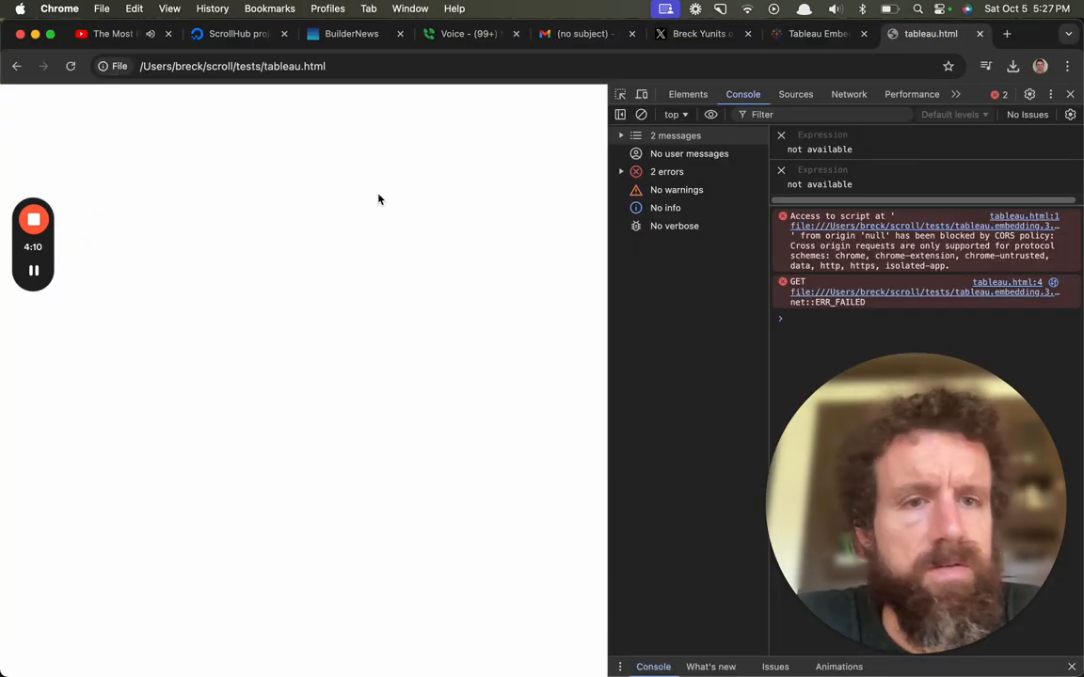
pyautogui.moveTo(1068, 380)
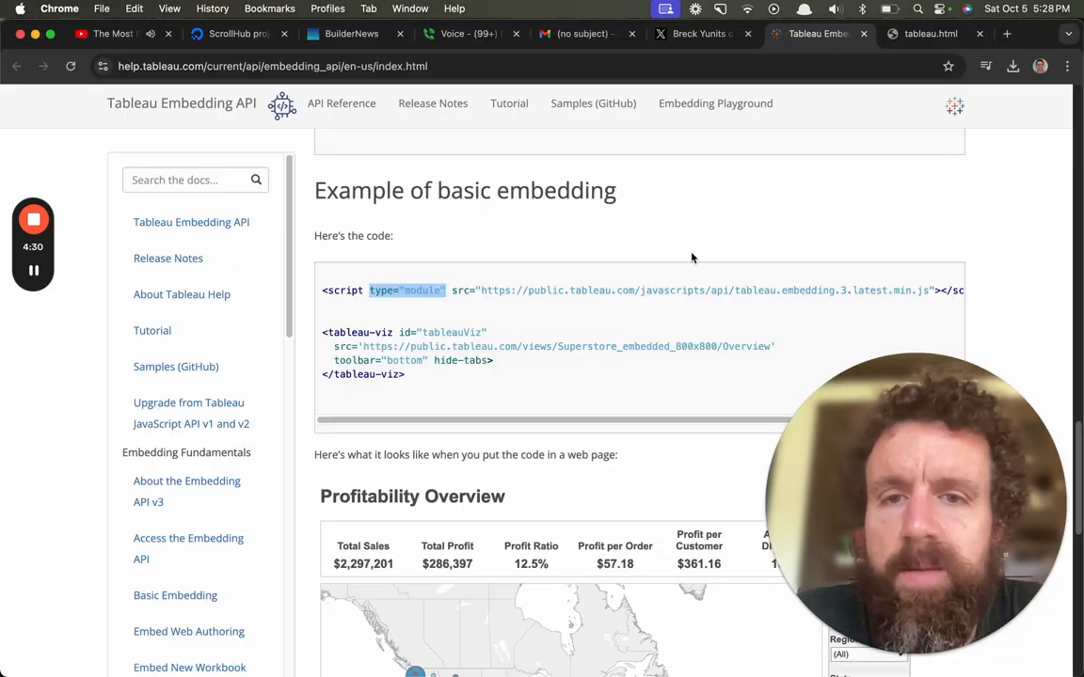
# Step: Read through Basic Embedding and the Superstore_embedded_800x800 Profitability Overview viz details
pyautogui.scroll(-3)
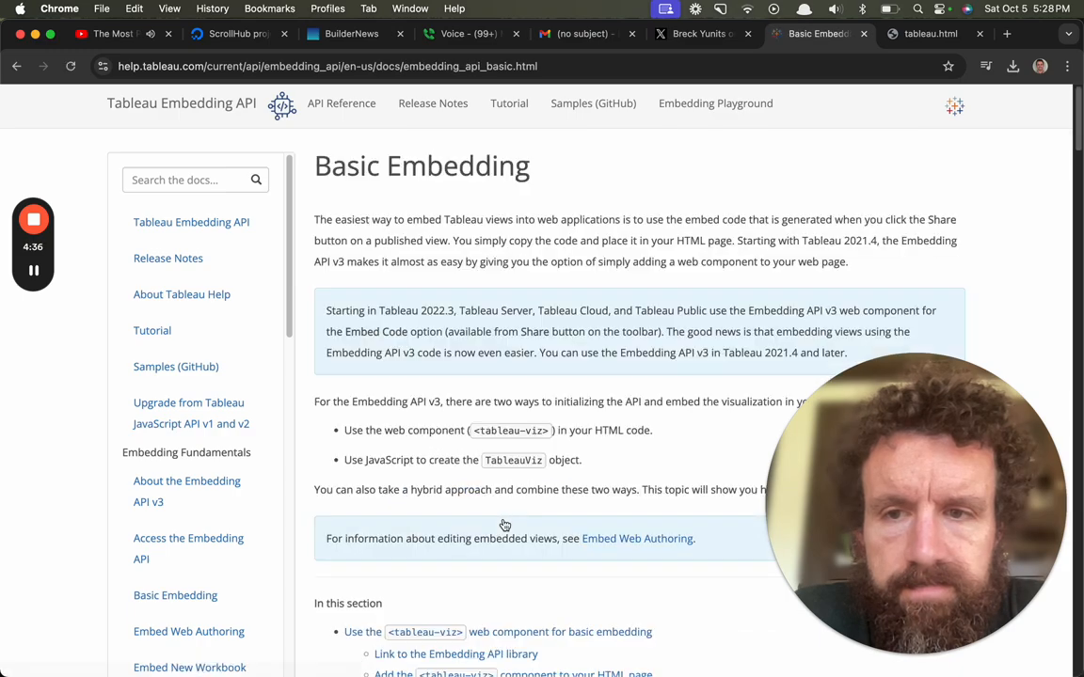
pyautogui.scroll(-3)
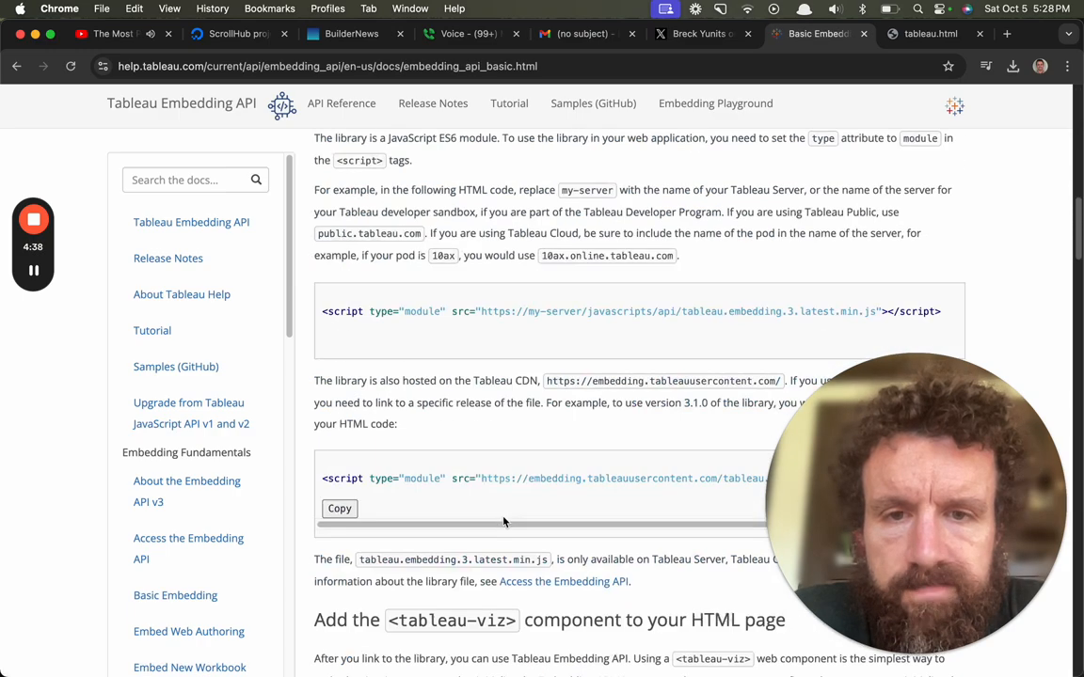
pyautogui.scroll(-3)
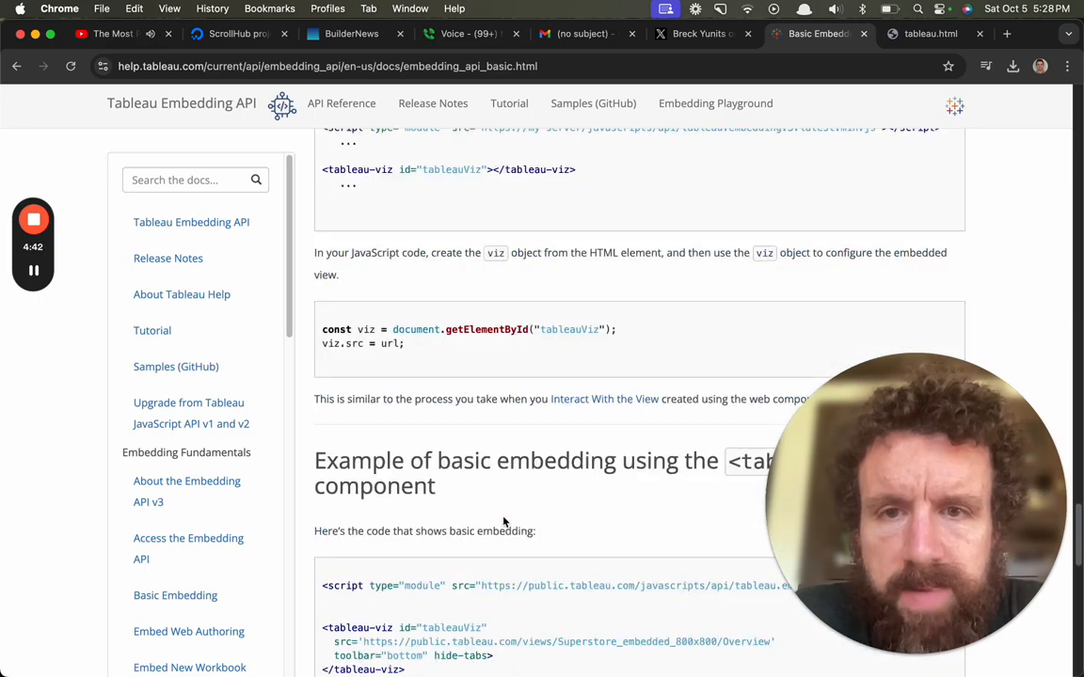
pyautogui.scroll(3)
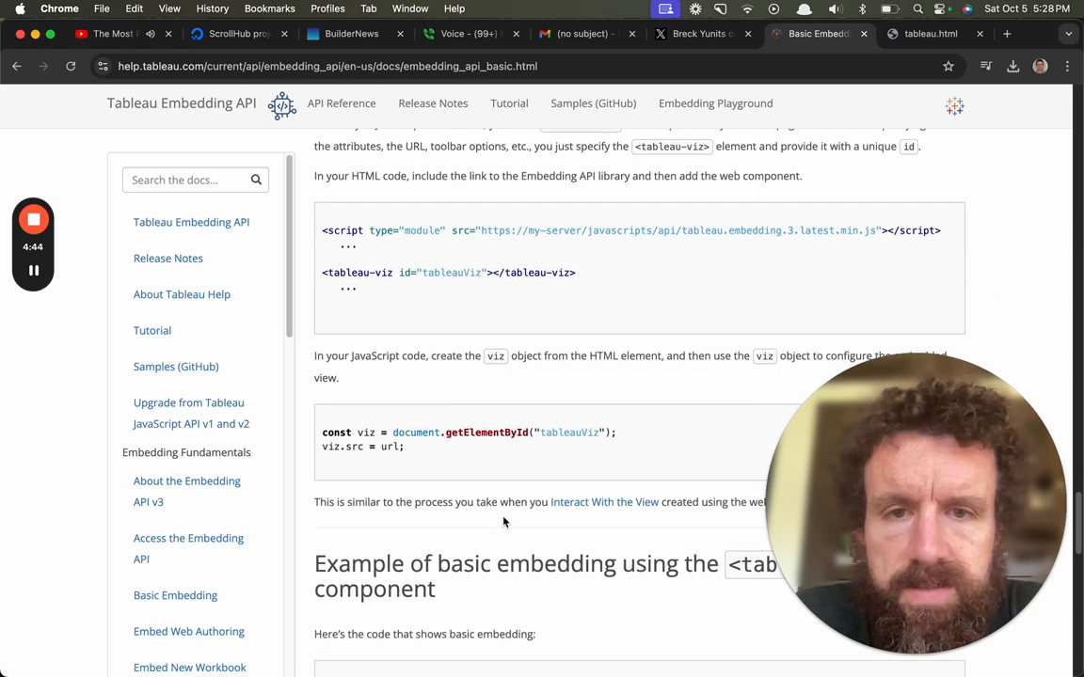
pyautogui.scroll(-3)
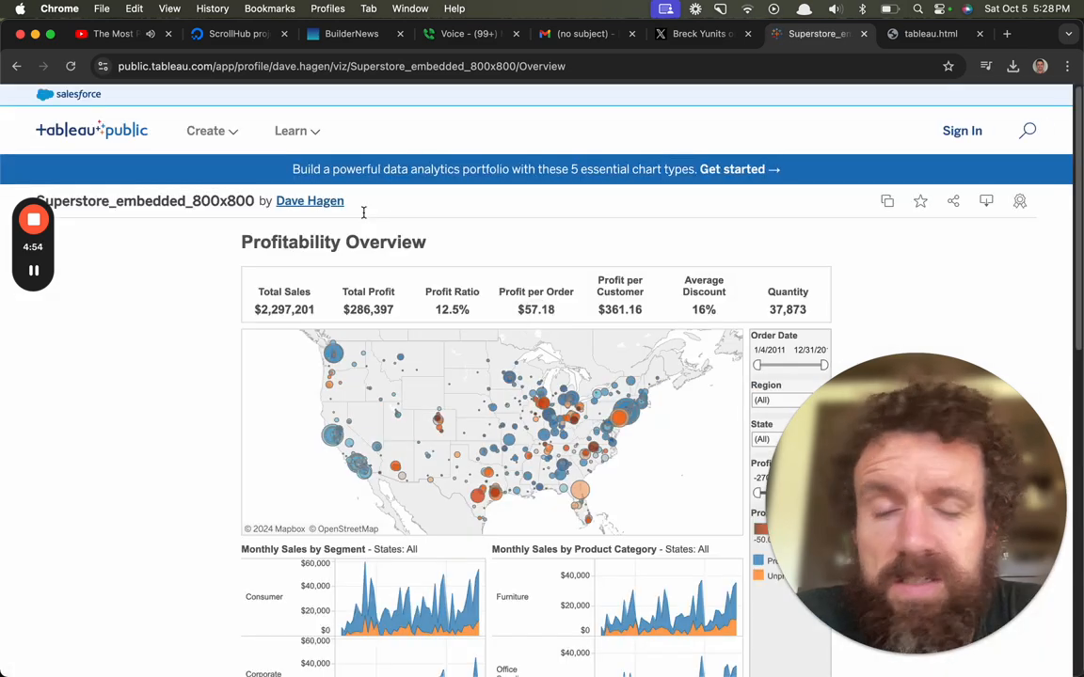
pyautogui.scroll(-3)
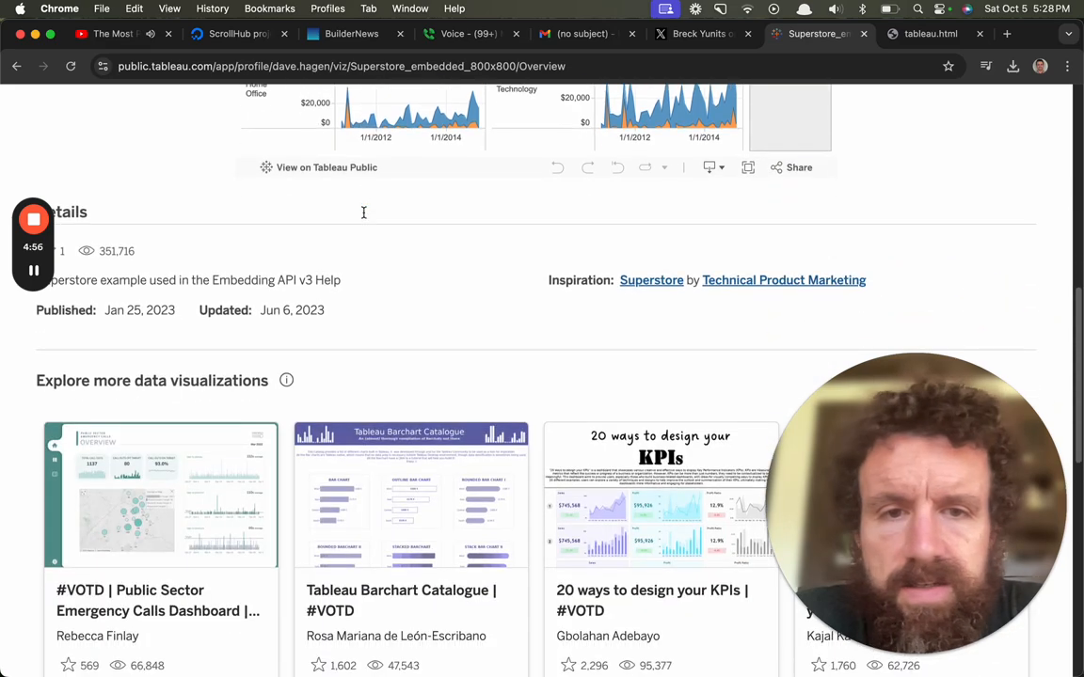